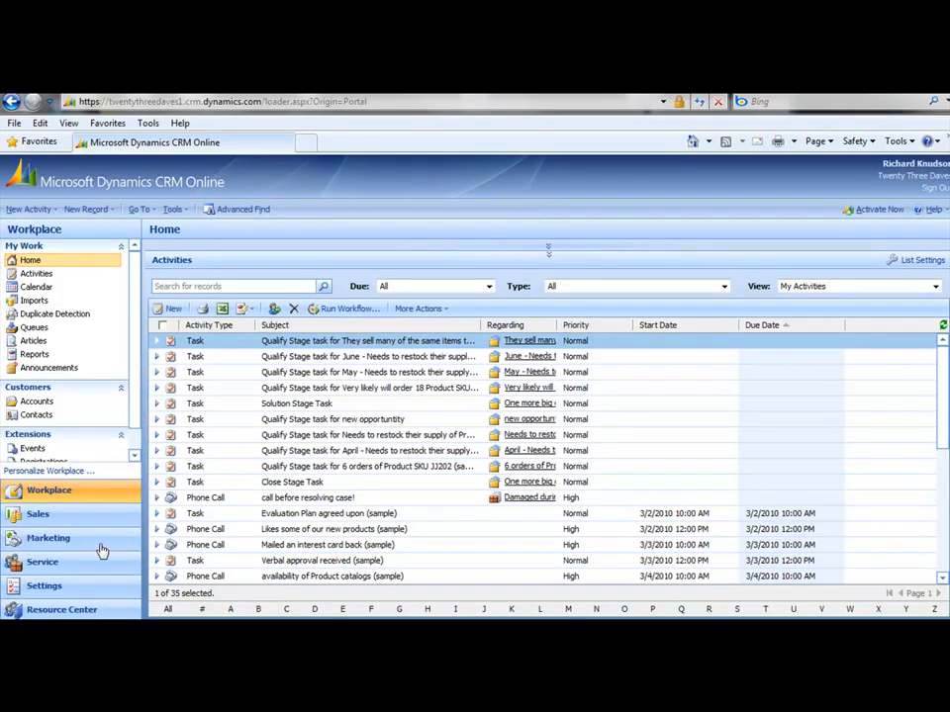
mouse_move(45, 585)
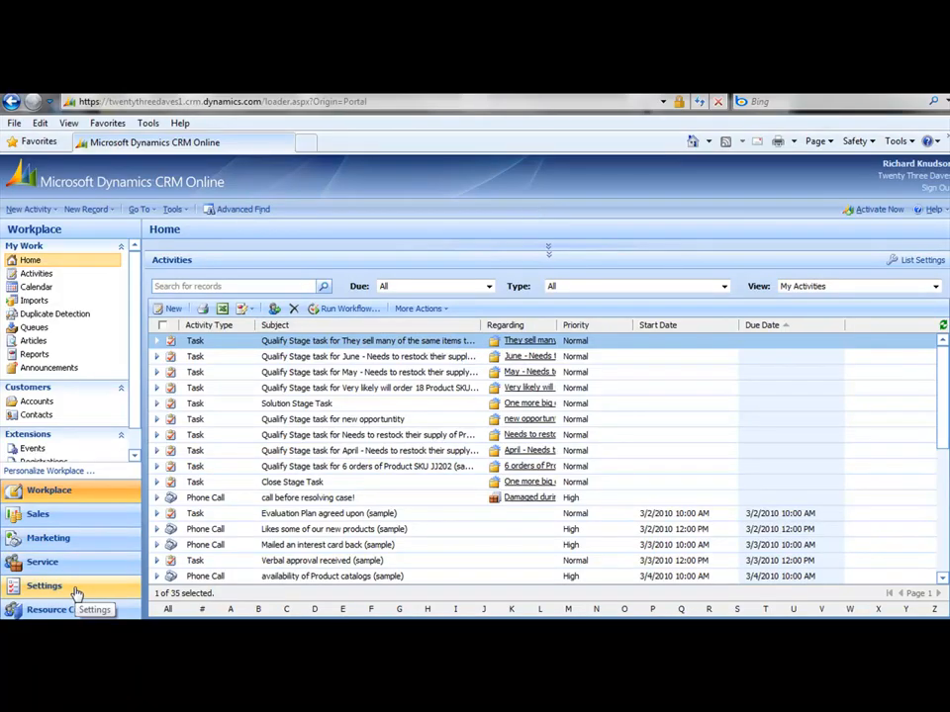
Open Lead Counter Record from Settings > Counter Records, confirm Counter is 1, and close it
click(44, 586)
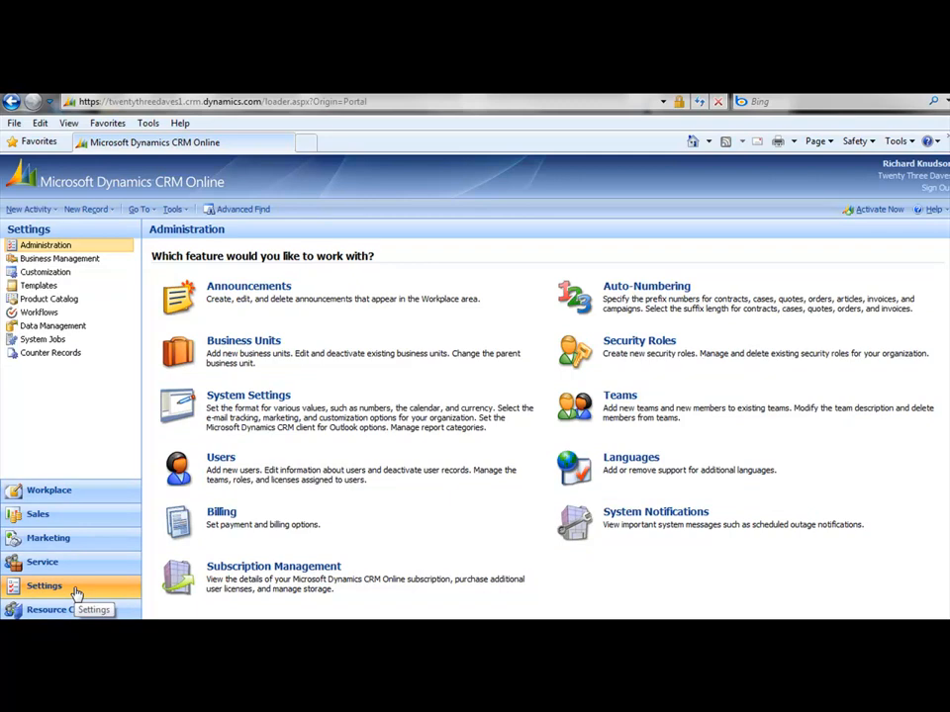
click(51, 353)
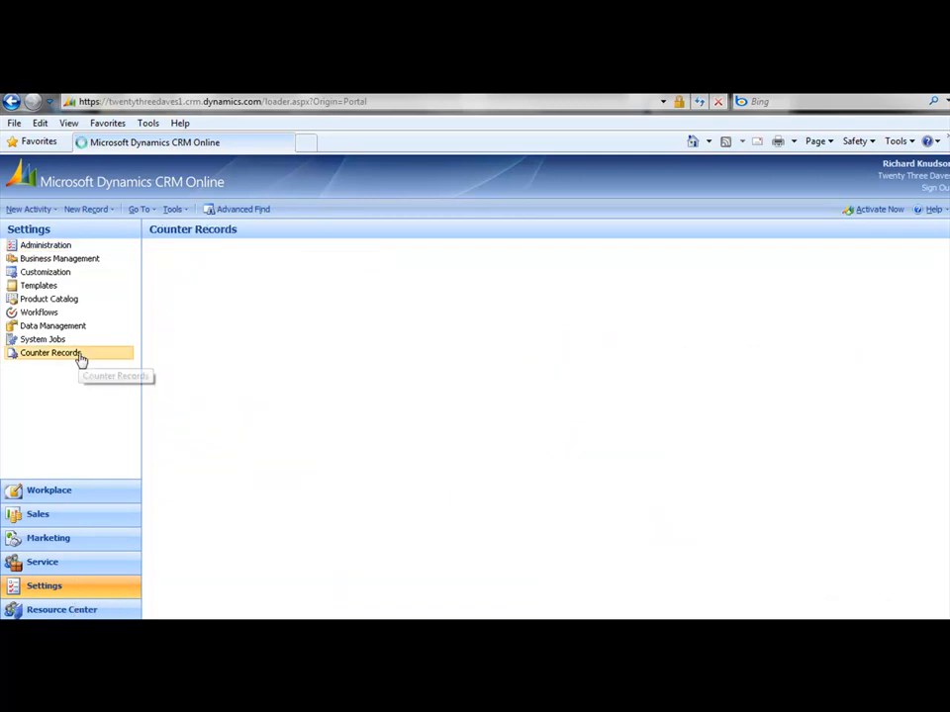
click(50, 353)
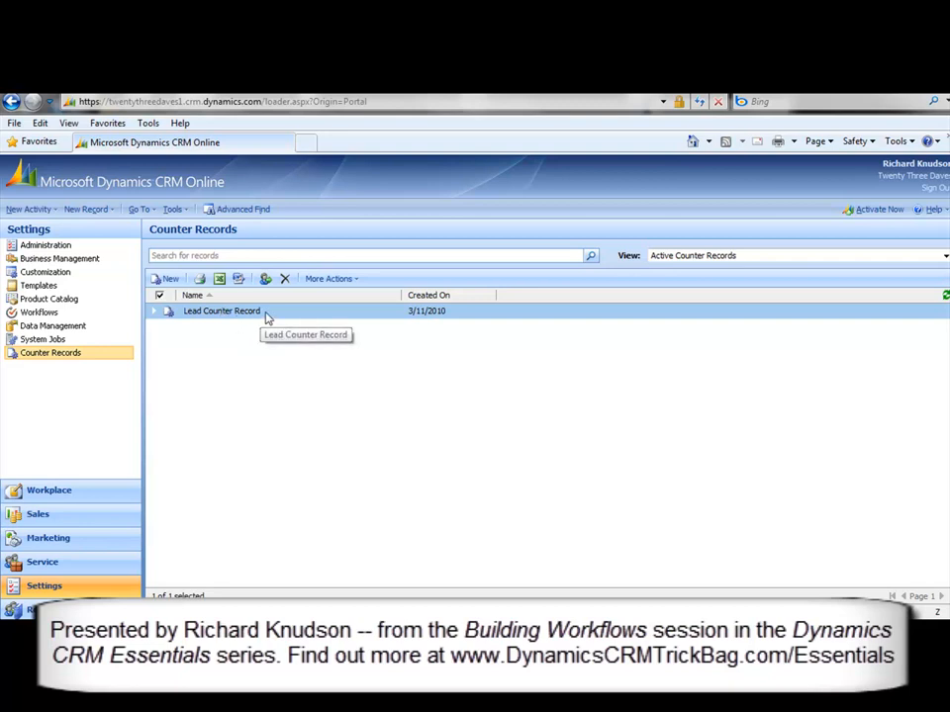
mouse_move(292, 322)
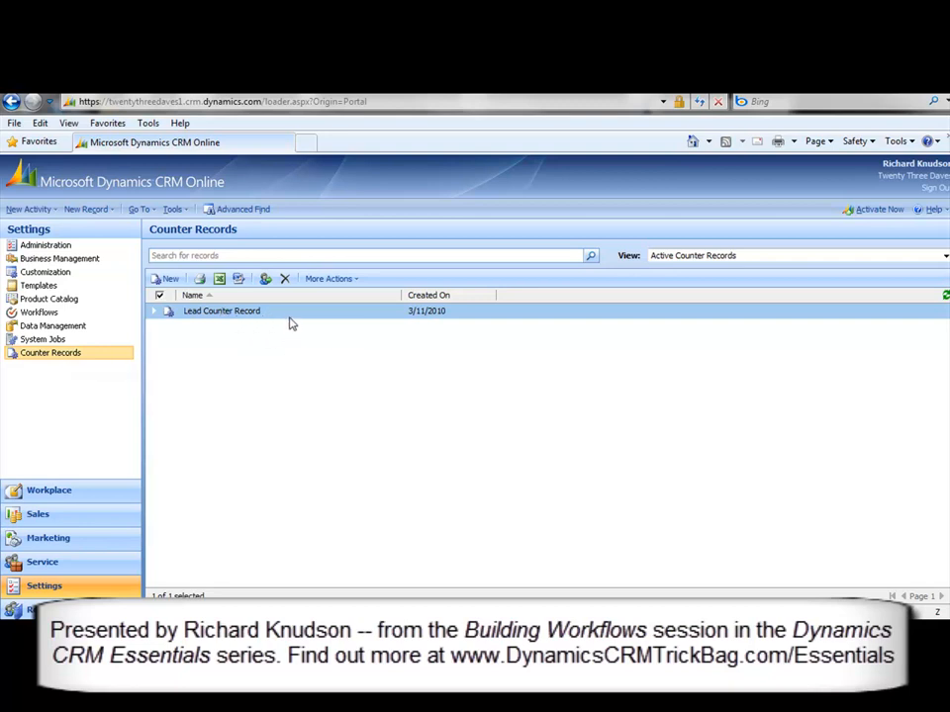
double_click(221, 311)
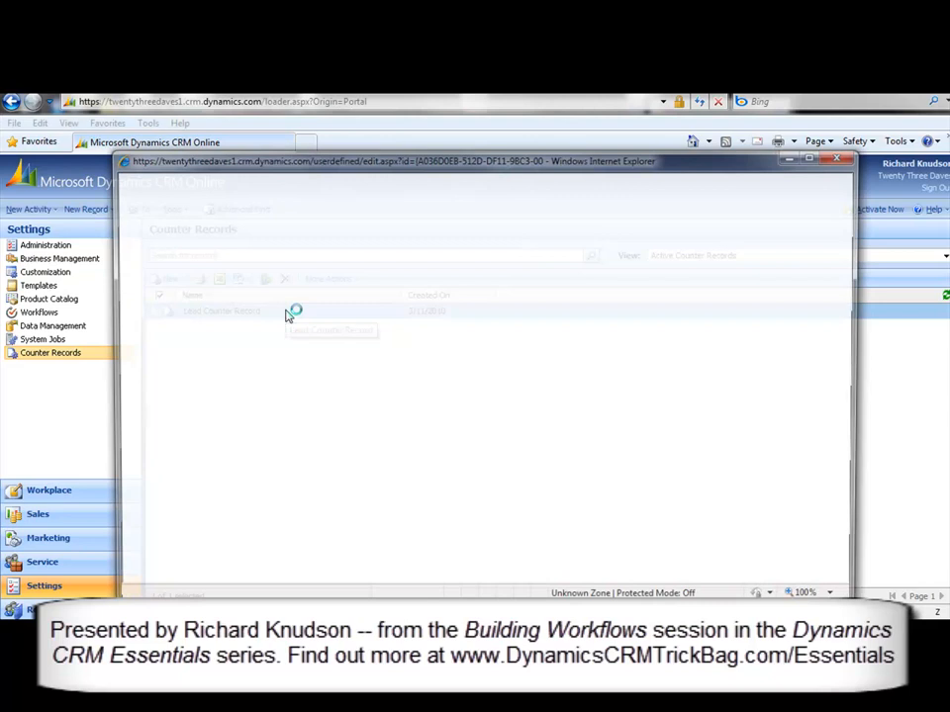
double_click(221, 310)
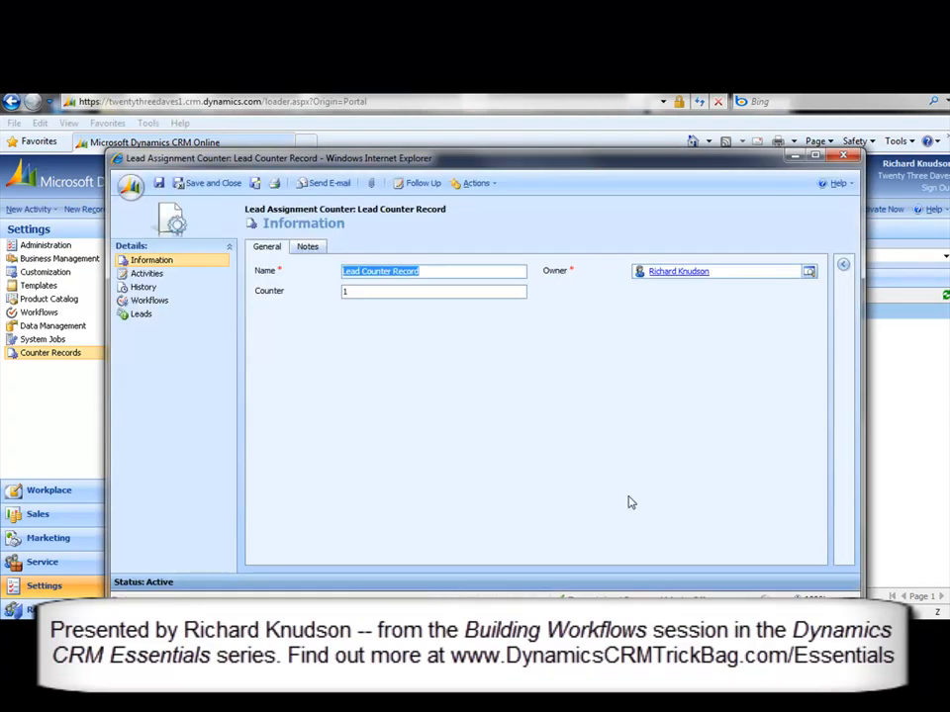
click(433, 291)
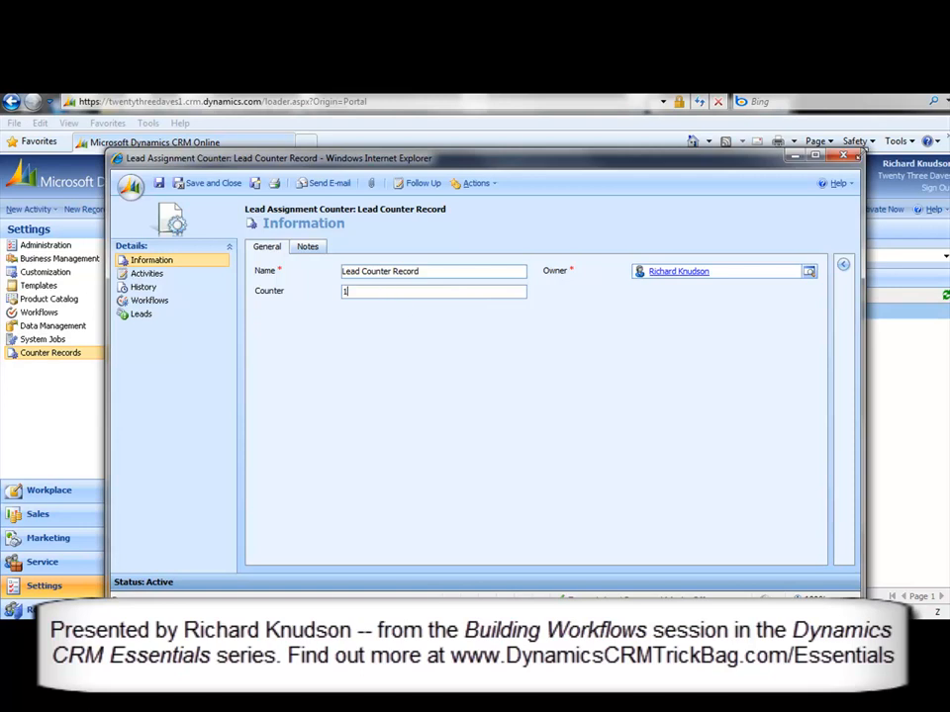
mouse_move(844, 156)
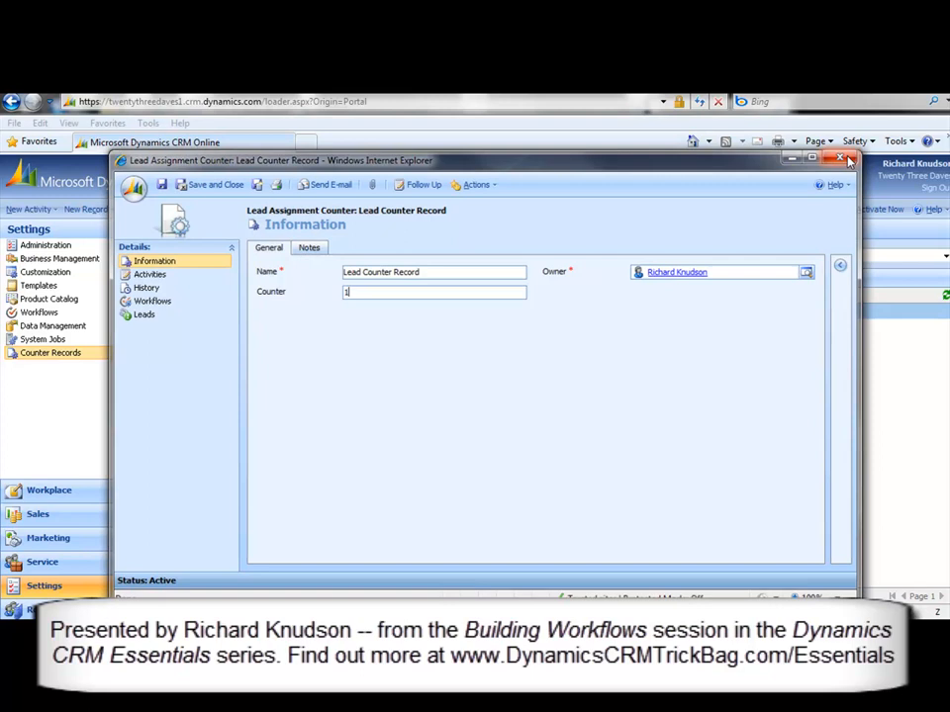
click(840, 160)
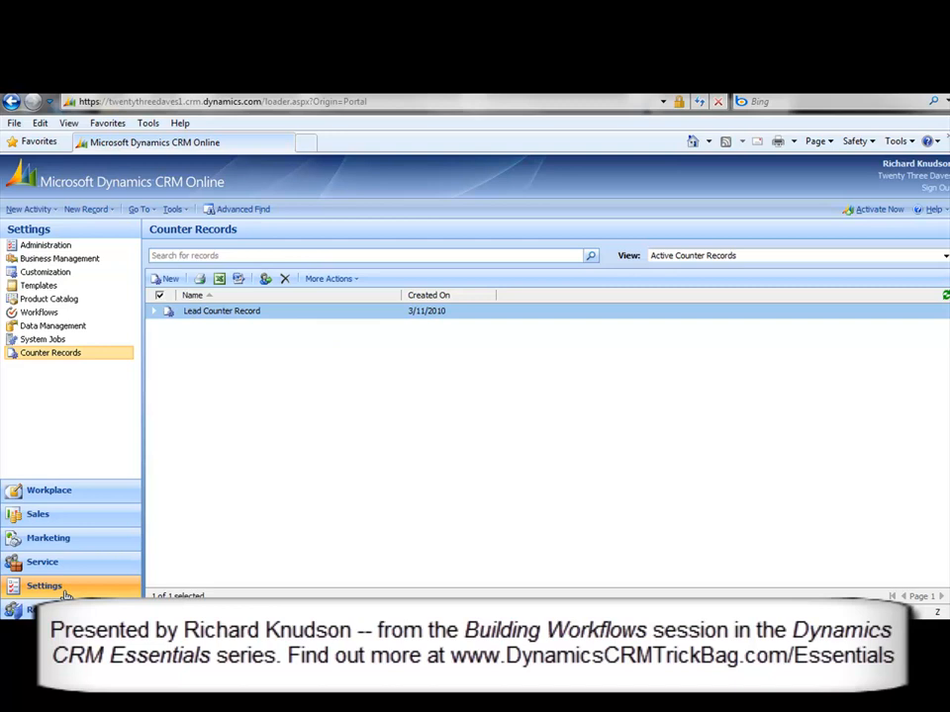
Double-click Lead Assignment Round-Robin in the Settings Workflows list to edit it
click(39, 311)
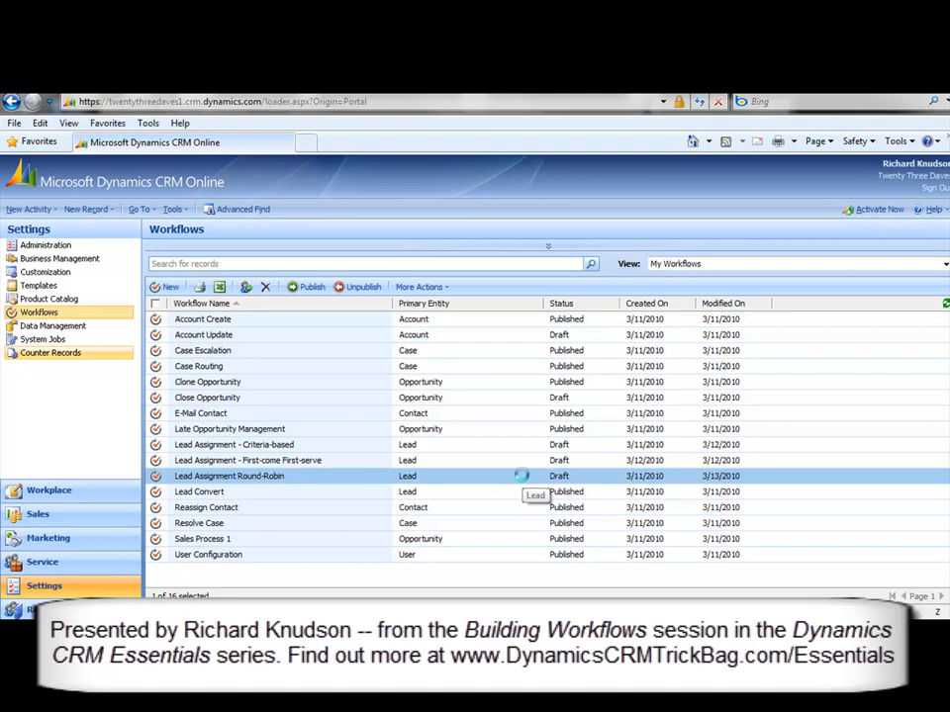
double_click(229, 476)
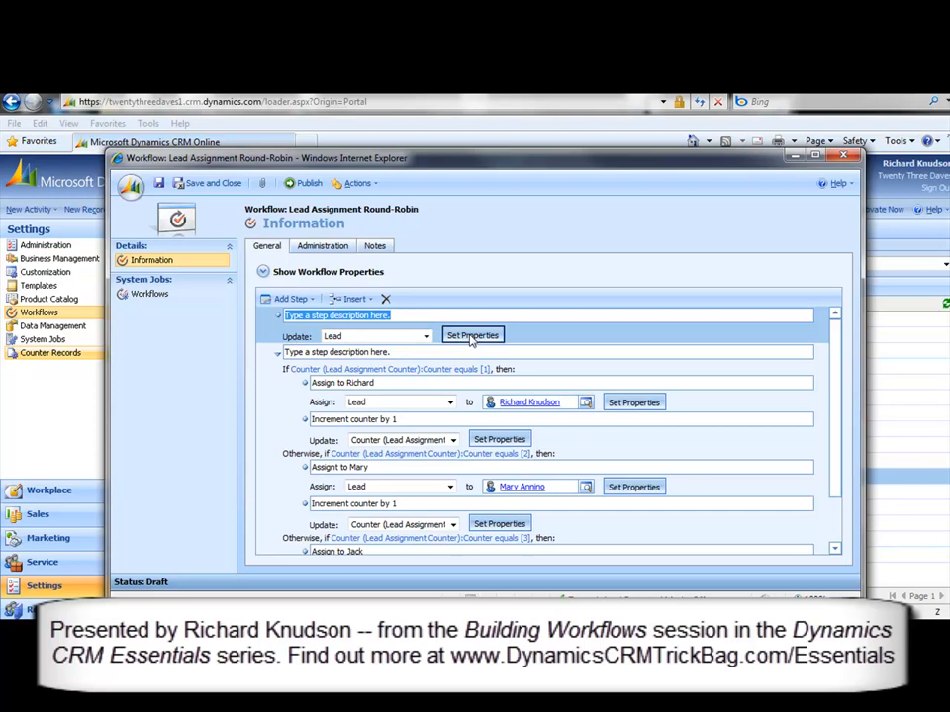
Set the Update Lead step's Counter additional field to Lead Counter Record
click(473, 335)
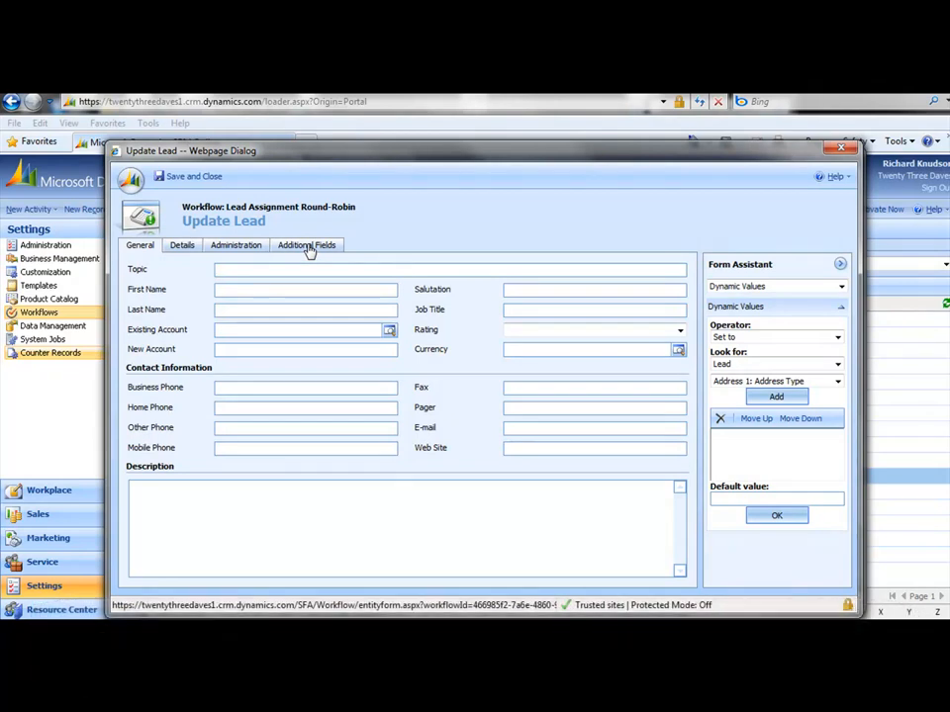
click(306, 245)
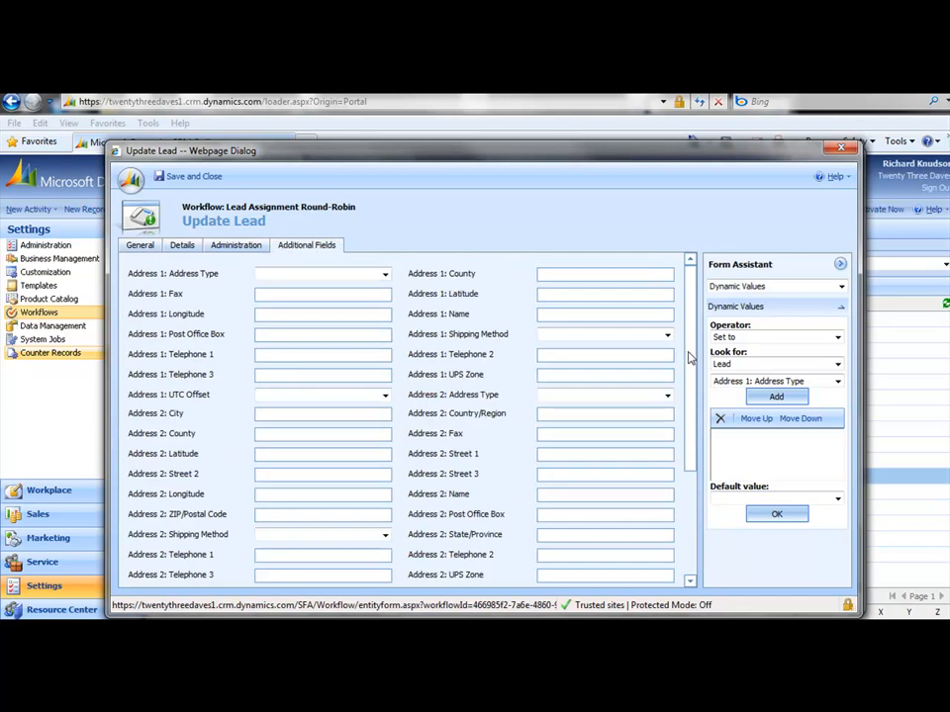
scroll(down, 3)
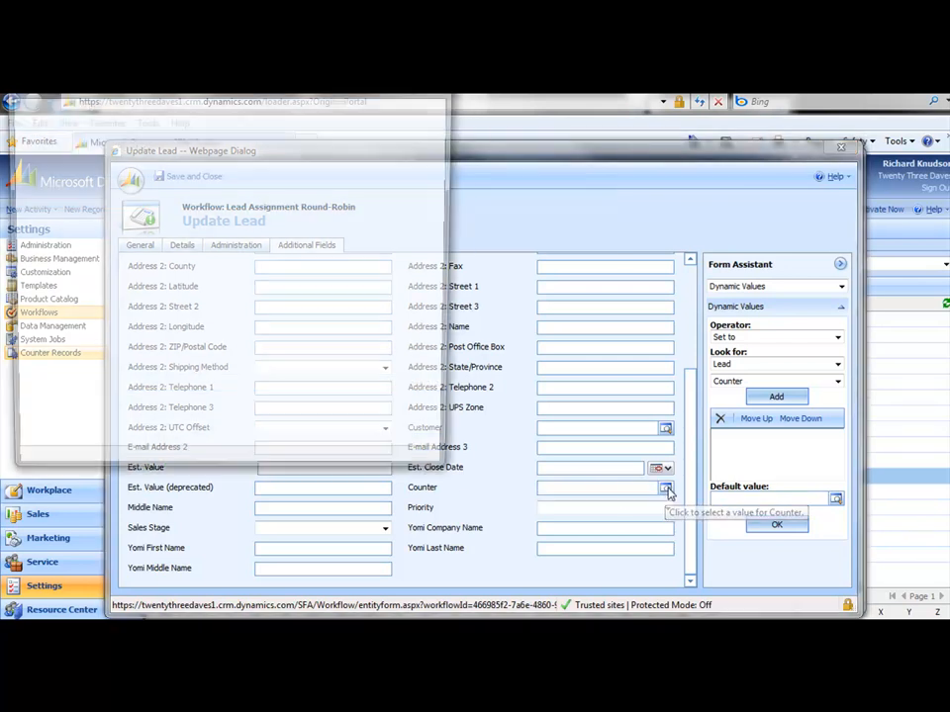
click(667, 487)
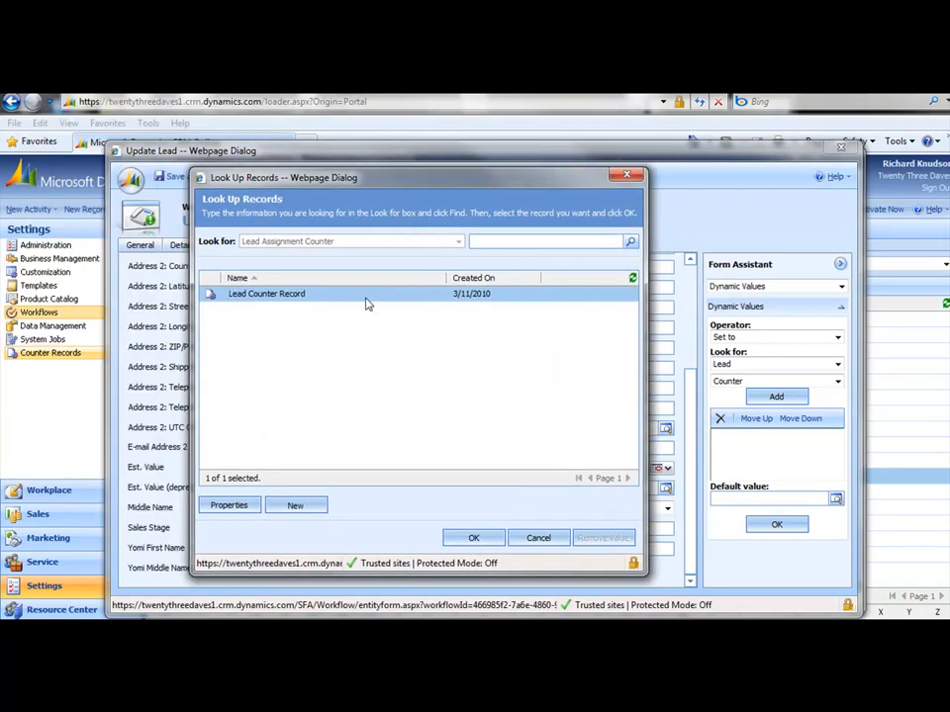
click(473, 537)
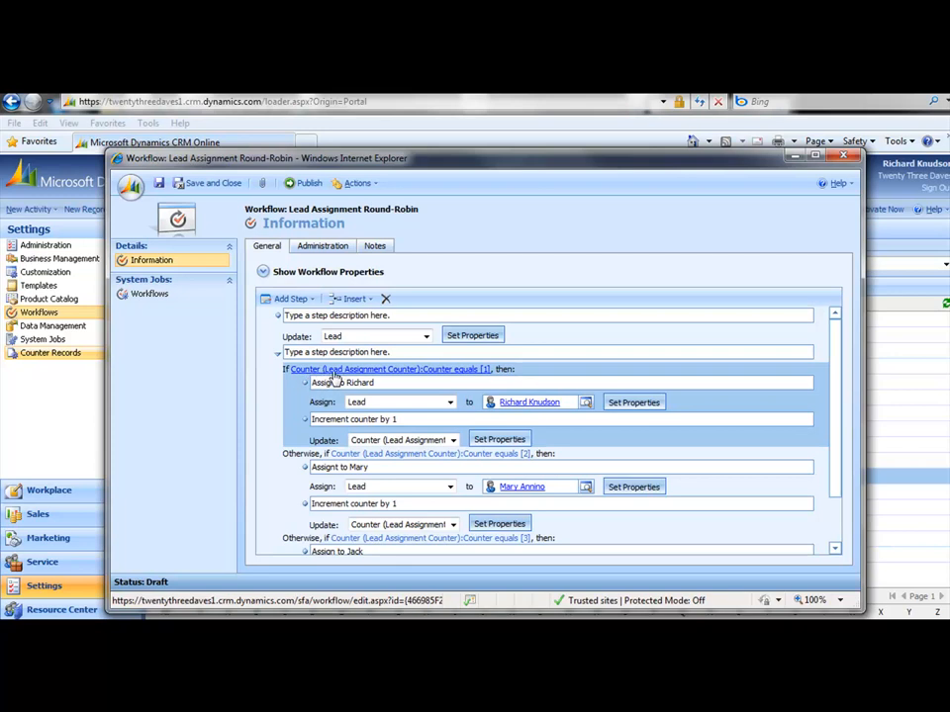
mouse_move(458, 376)
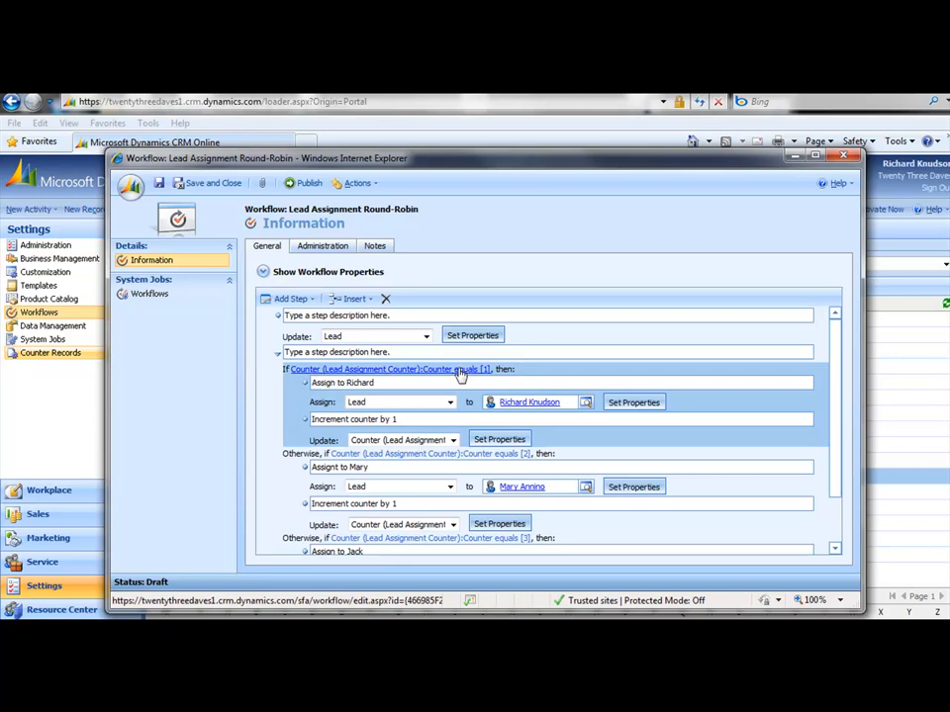
Add a conditional branch at Richard's assignment, basing its condition on Lead Assignment Counter
click(342, 381)
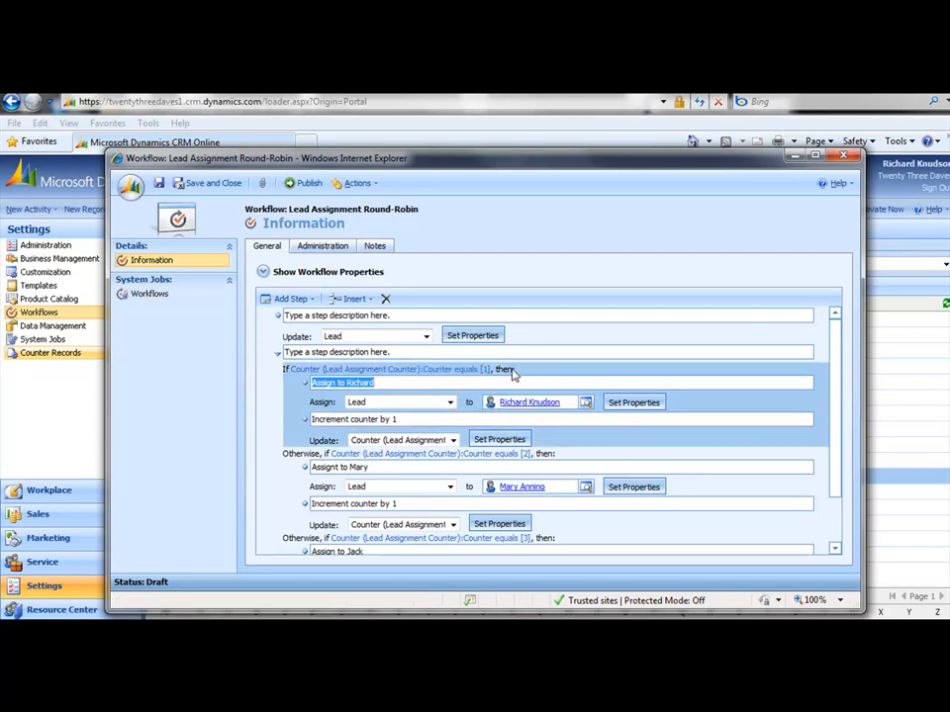
click(291, 298)
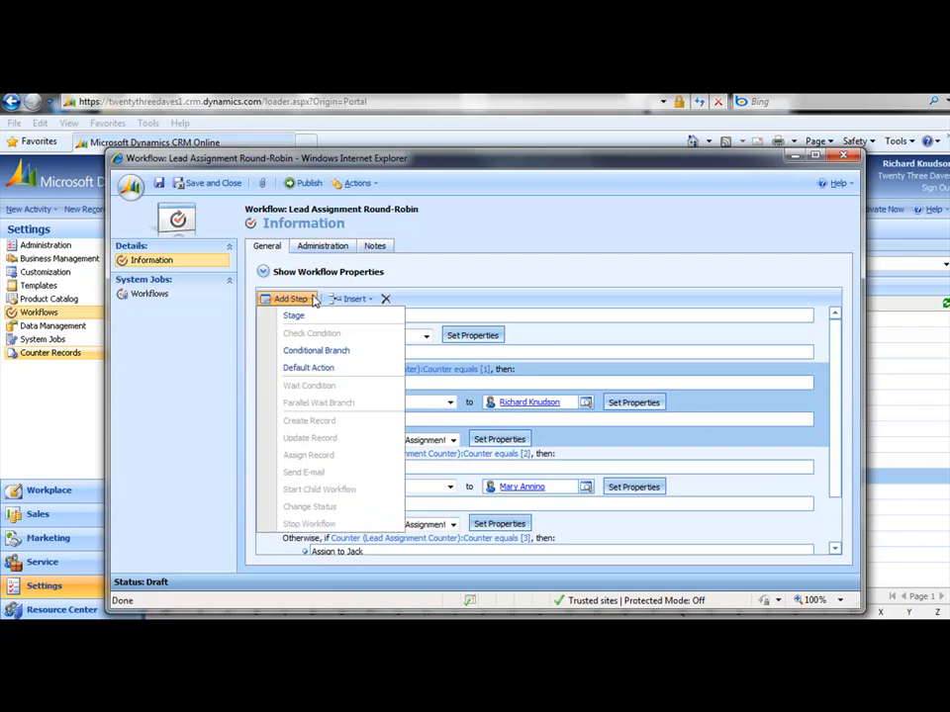
mouse_move(317, 351)
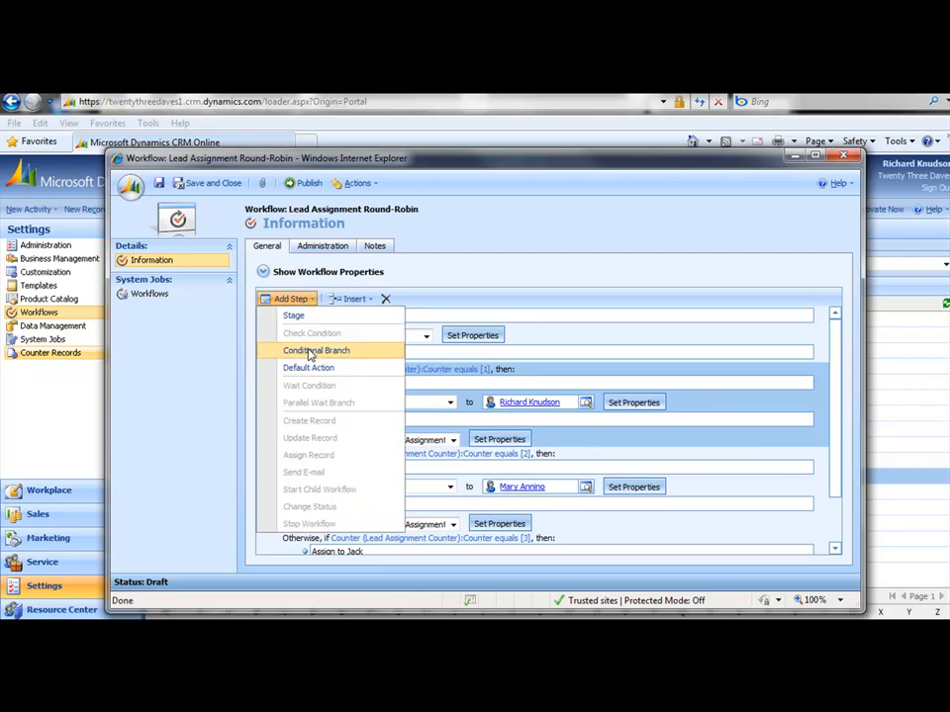
click(315, 350)
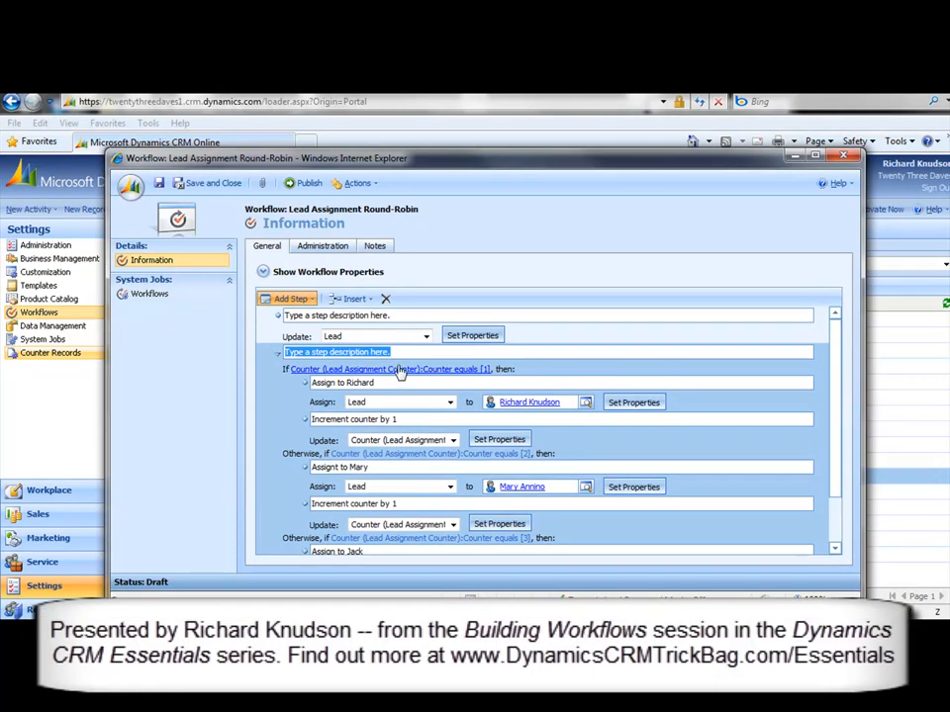
click(387, 368)
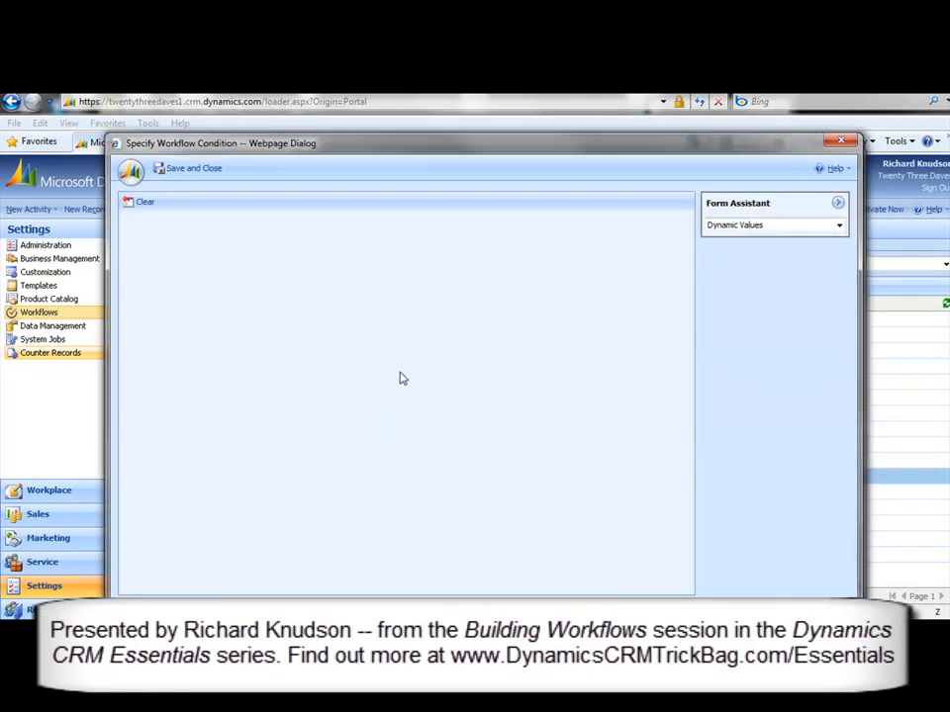
mouse_move(455, 310)
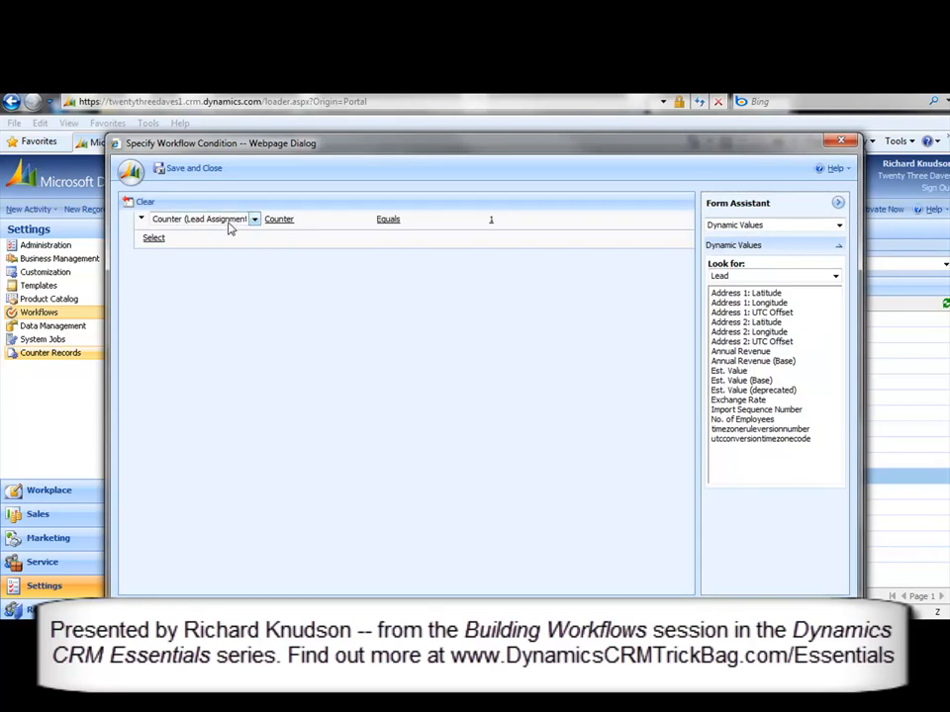
click(254, 219)
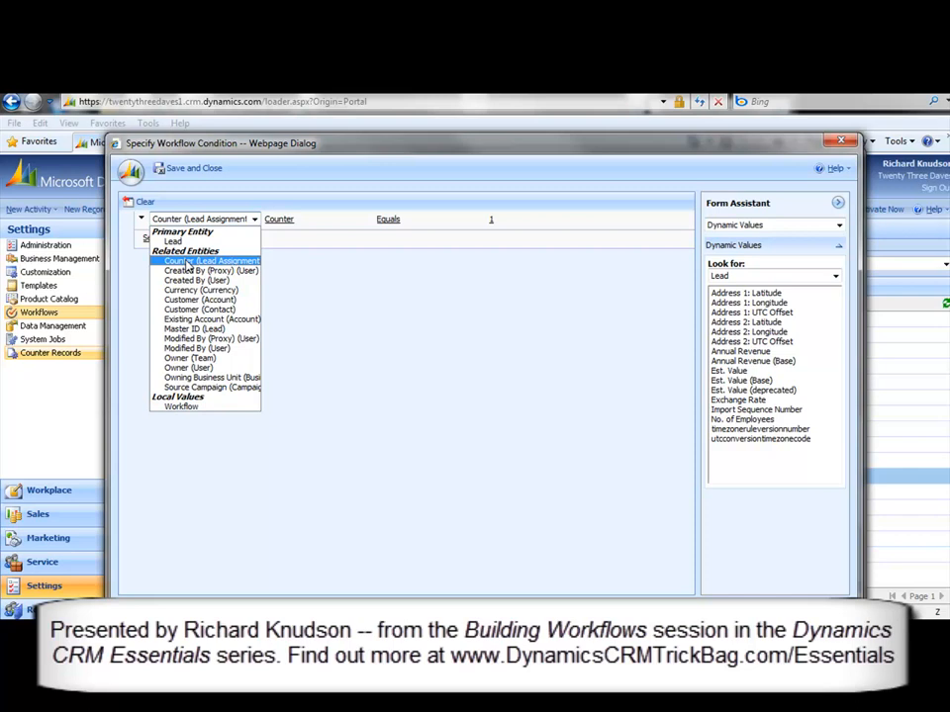
click(207, 260)
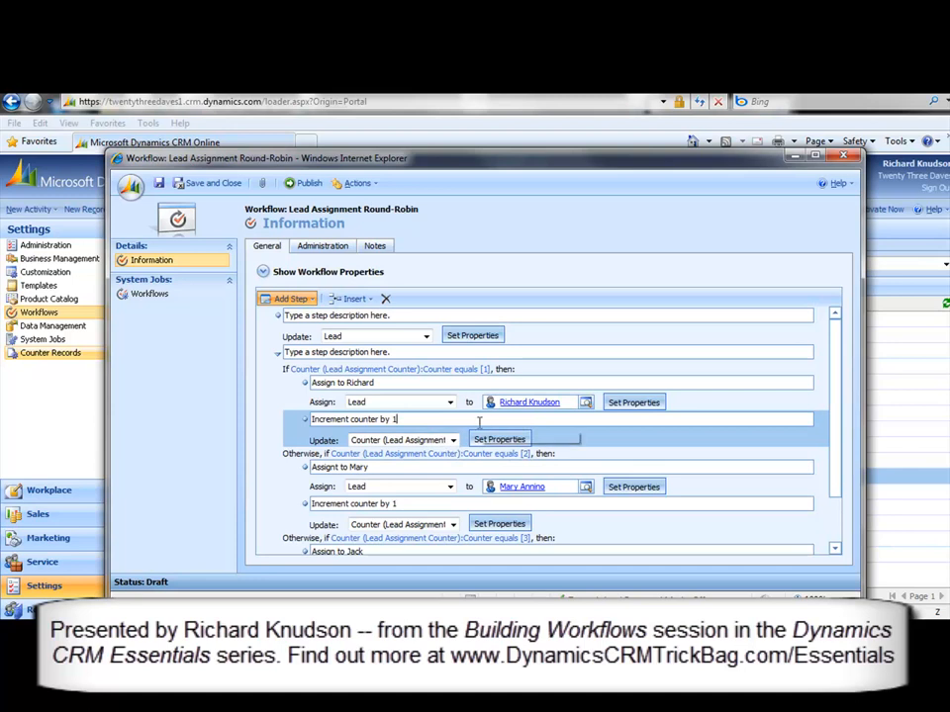
mouse_move(453, 439)
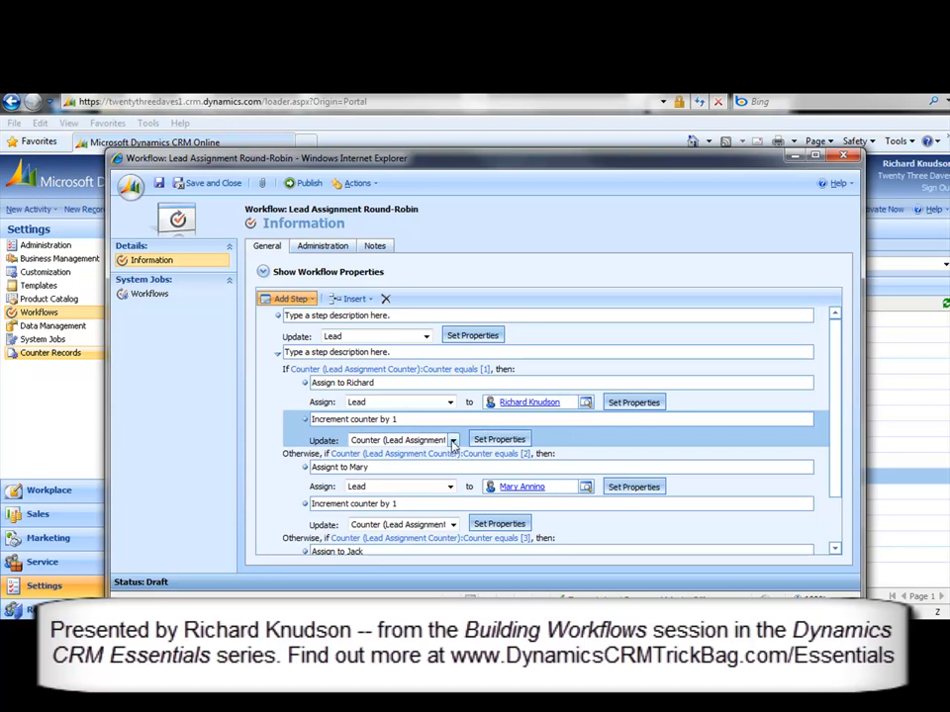
Make Richard's update step increment the Lead Assignment Counter's Counter by 1 and save
click(452, 439)
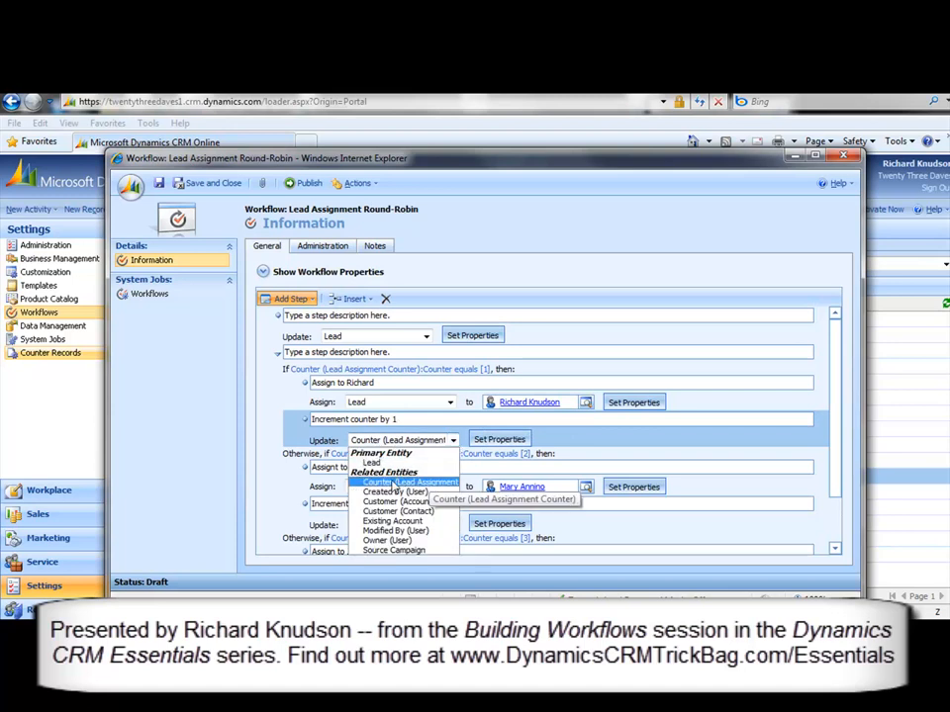
mouse_move(385, 486)
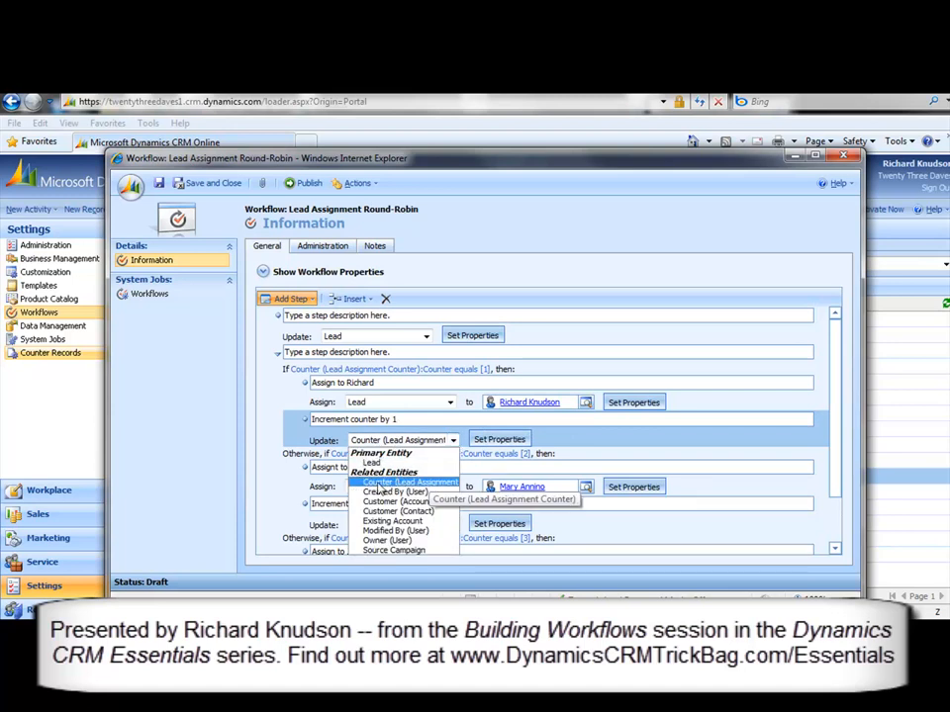
click(407, 482)
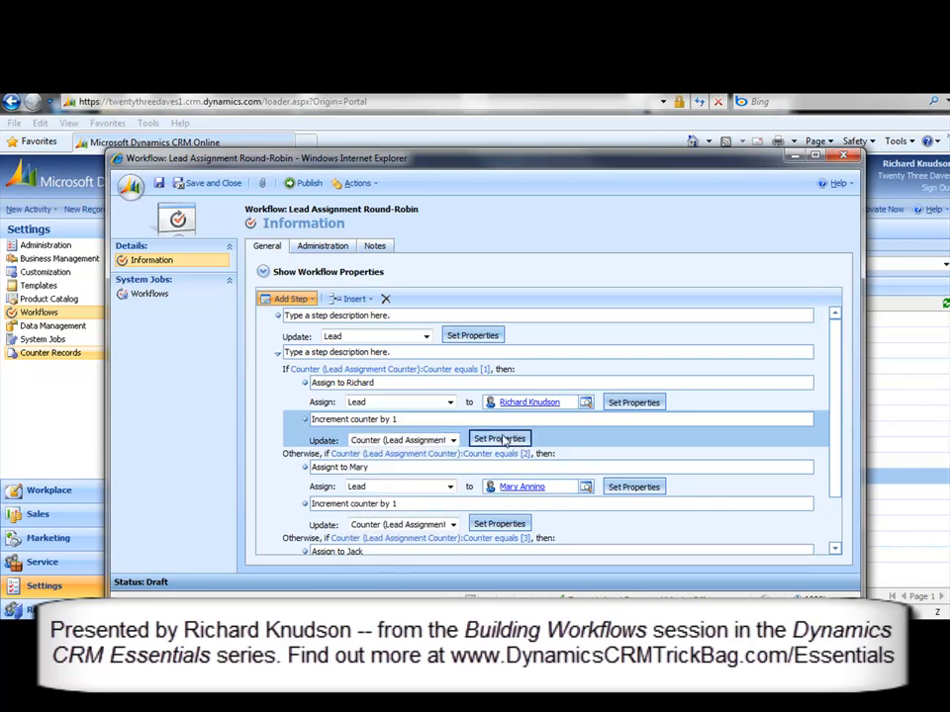
click(499, 438)
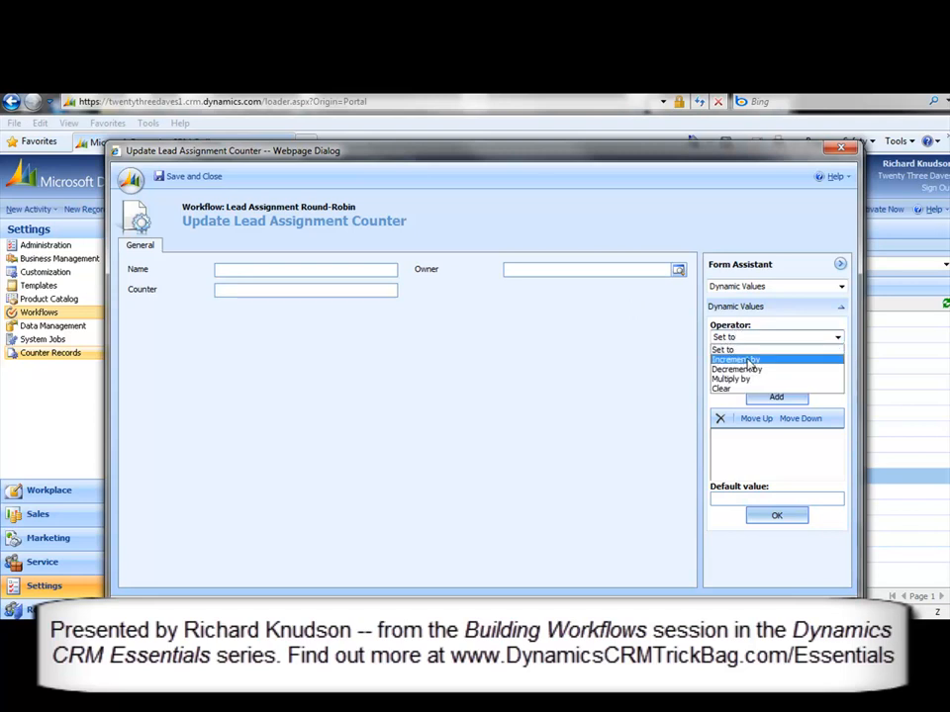
click(736, 359)
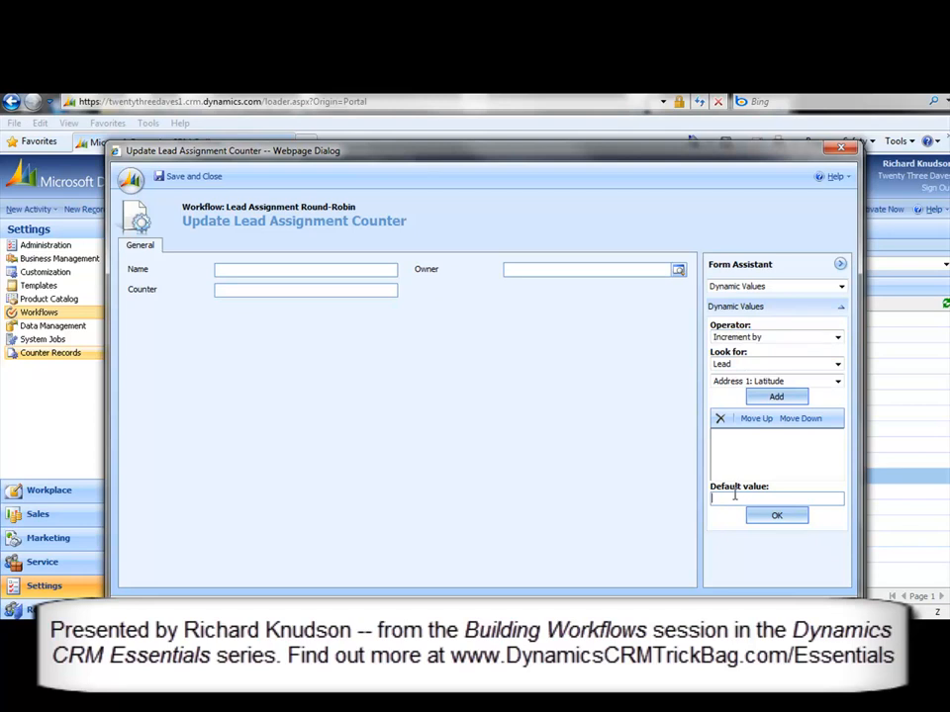
click(776, 516)
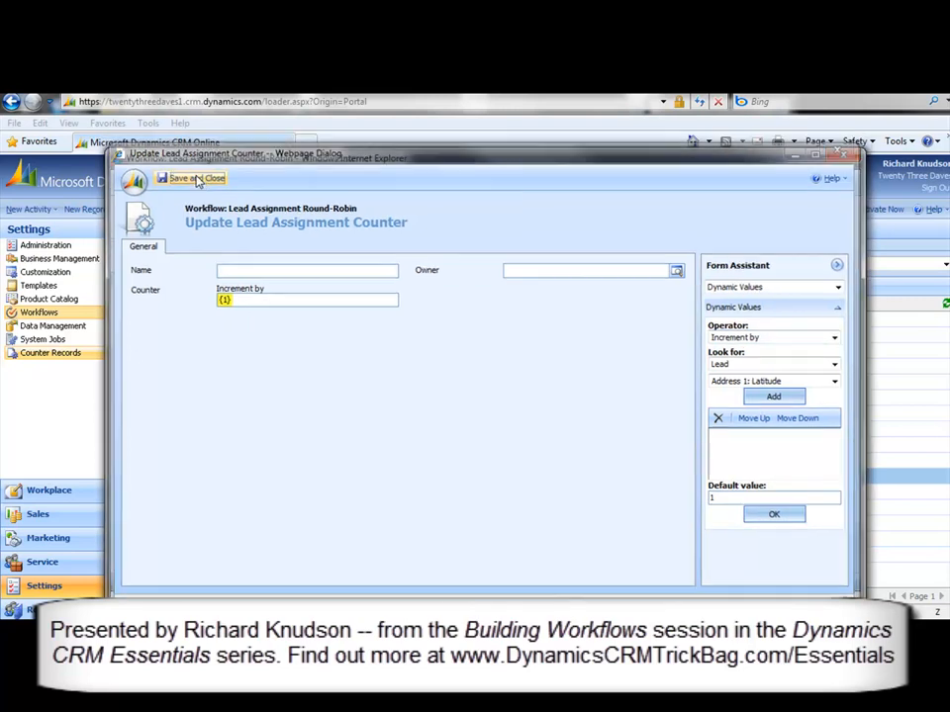
click(196, 178)
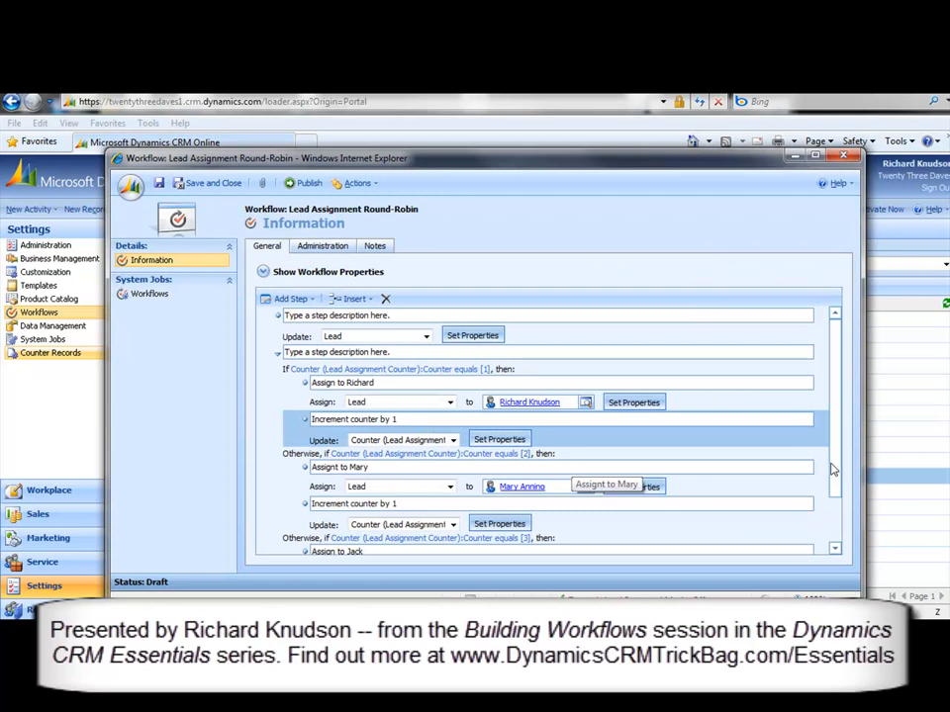
scroll(down, 3)
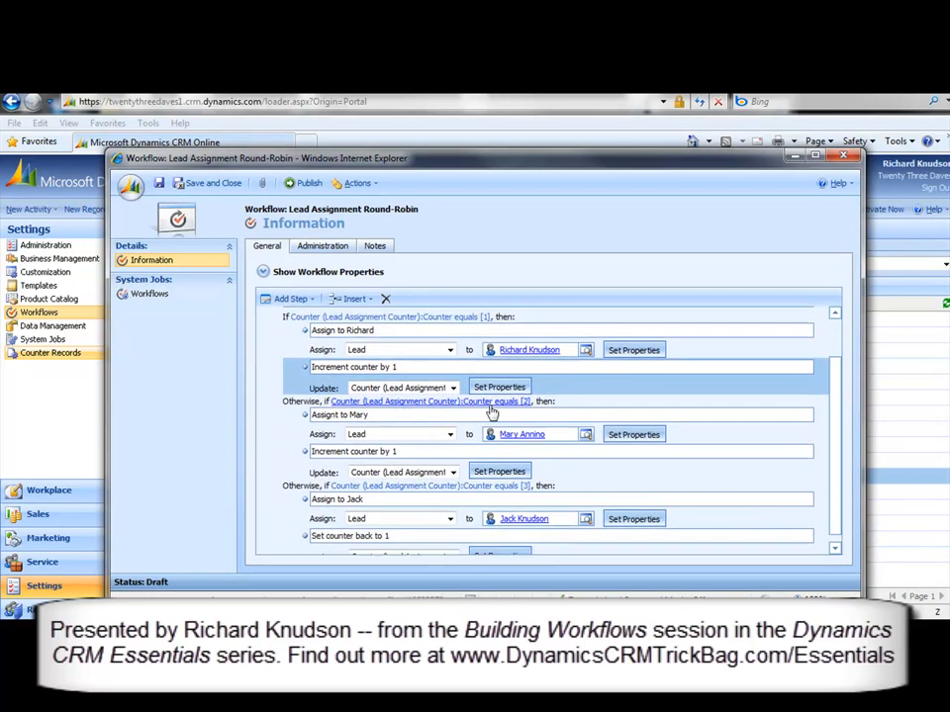
click(354, 451)
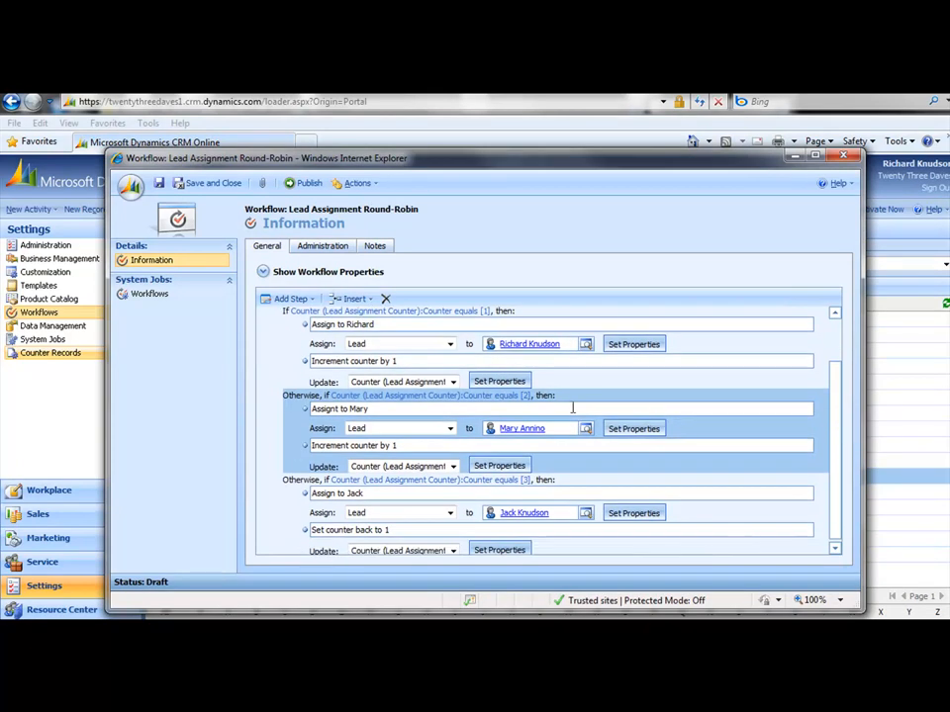
mouse_move(561, 402)
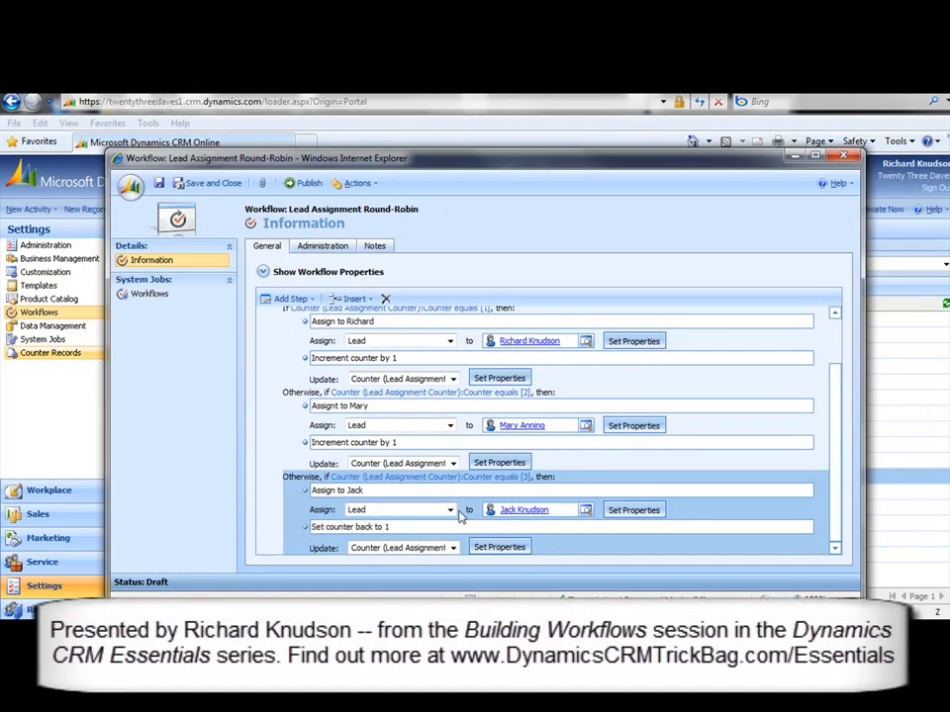
mouse_move(416, 505)
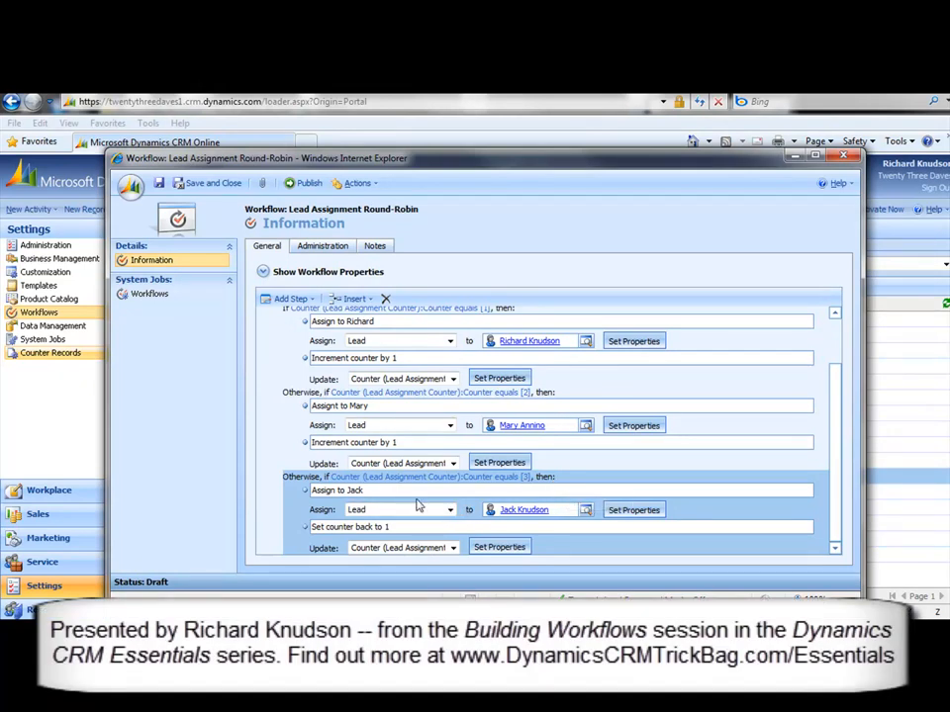
click(349, 525)
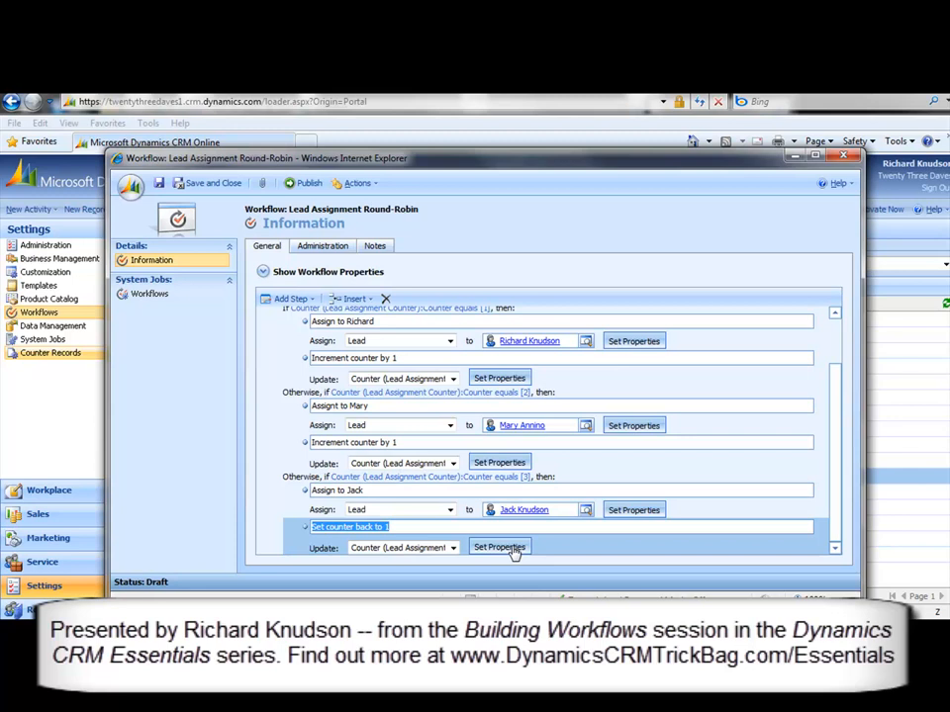
mouse_move(412, 533)
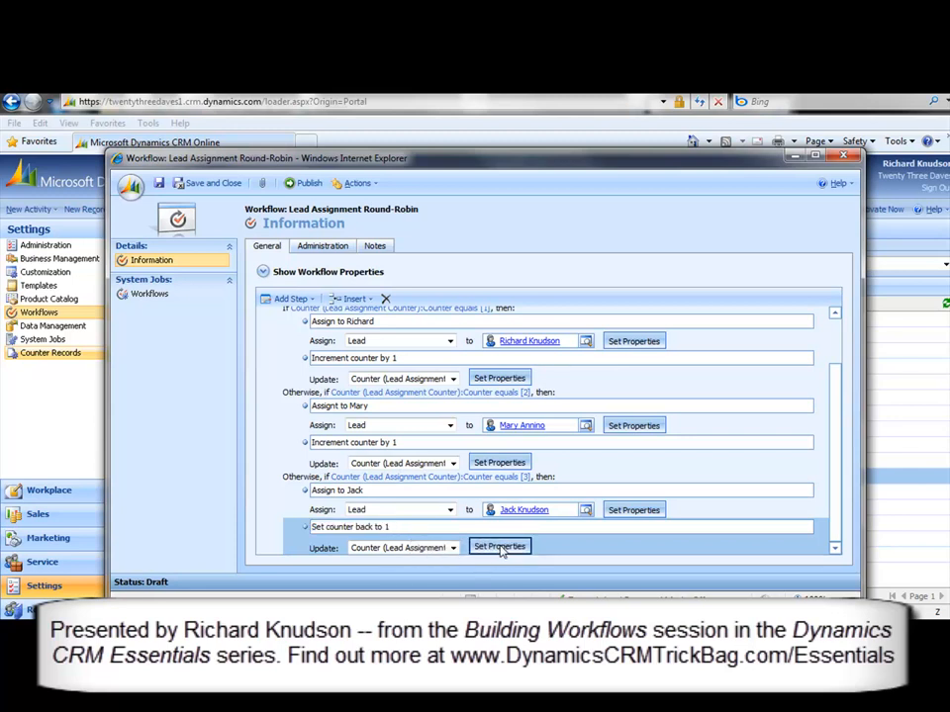
Review the reset step's properties and publish the Lead Assignment Round-Robin workflow
click(499, 546)
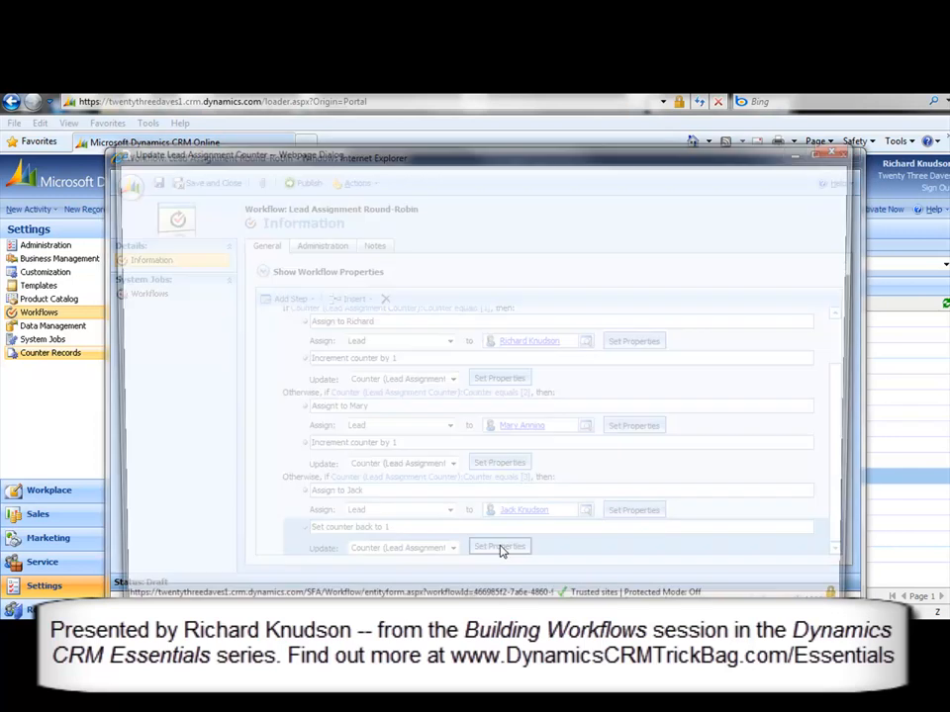
click(500, 546)
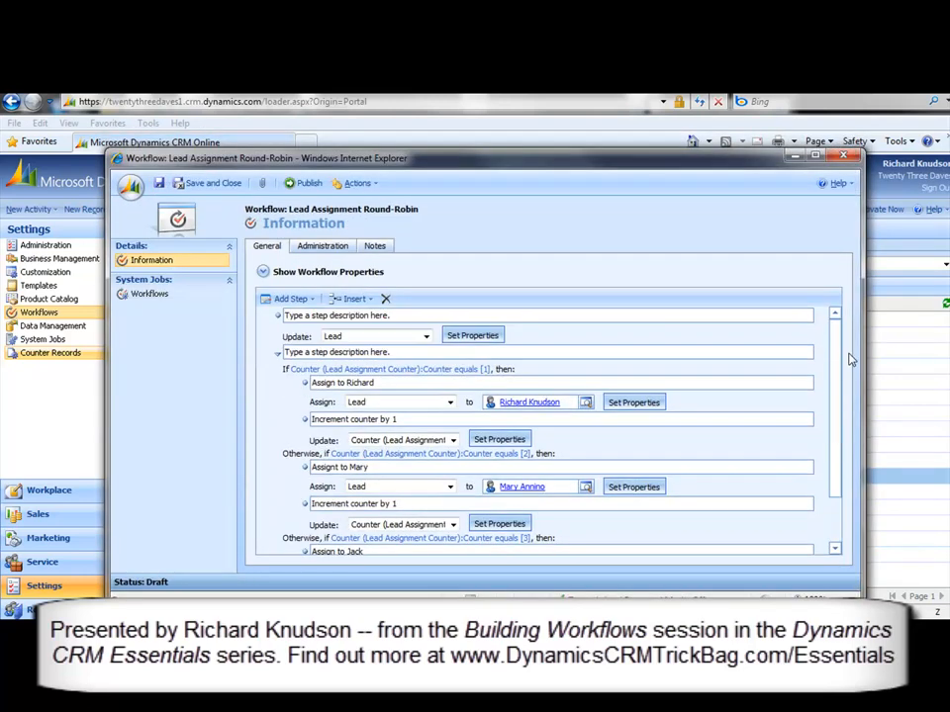
click(309, 183)
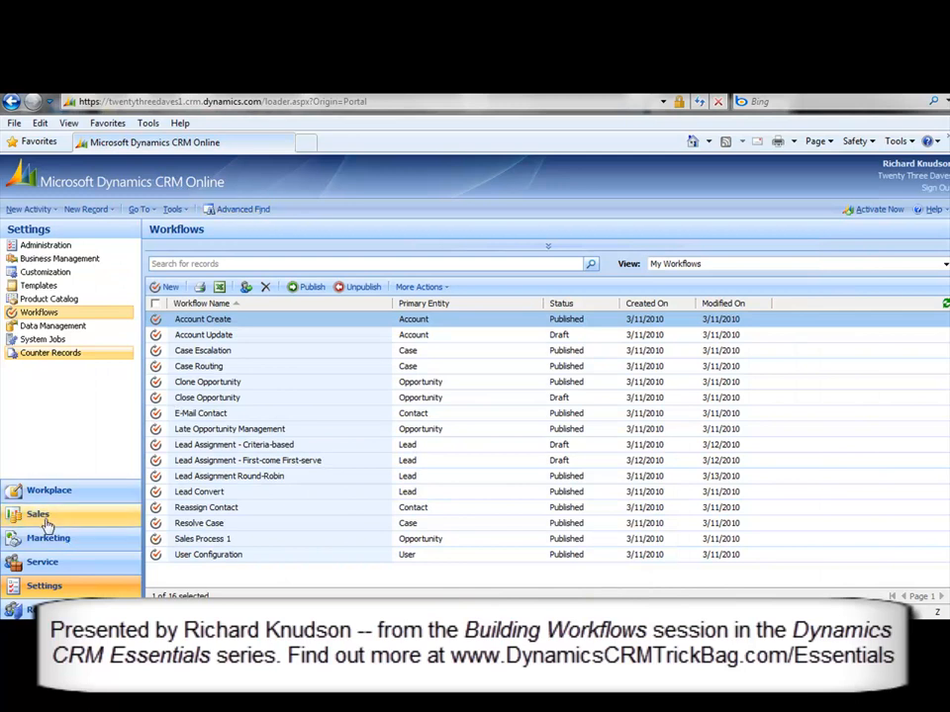
In Sales, open My Open Leads and refresh the list to show new assignments
click(37, 513)
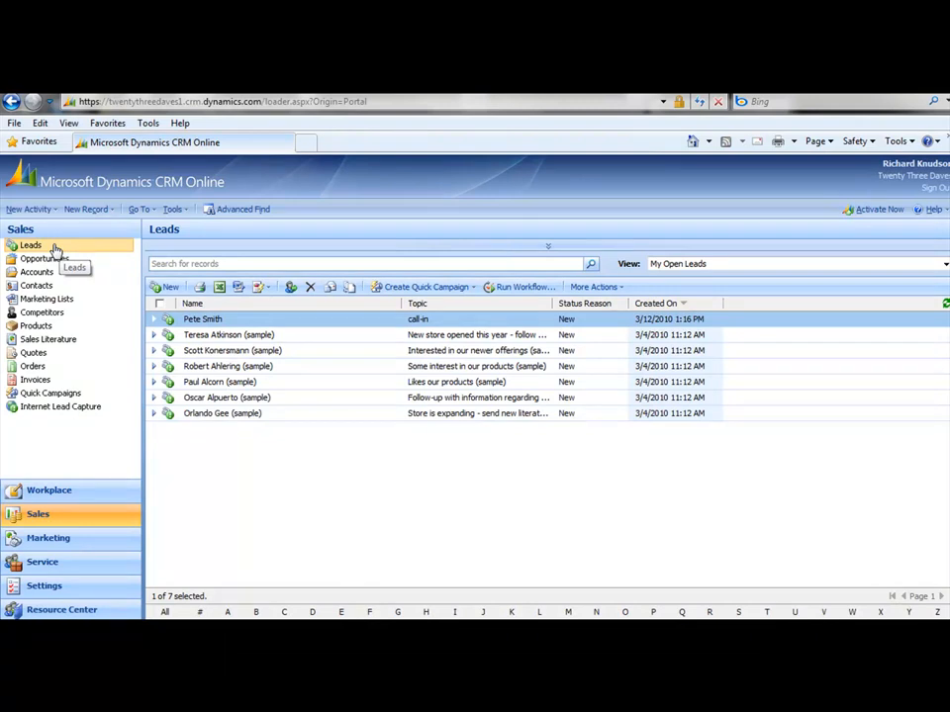
double_click(203, 318)
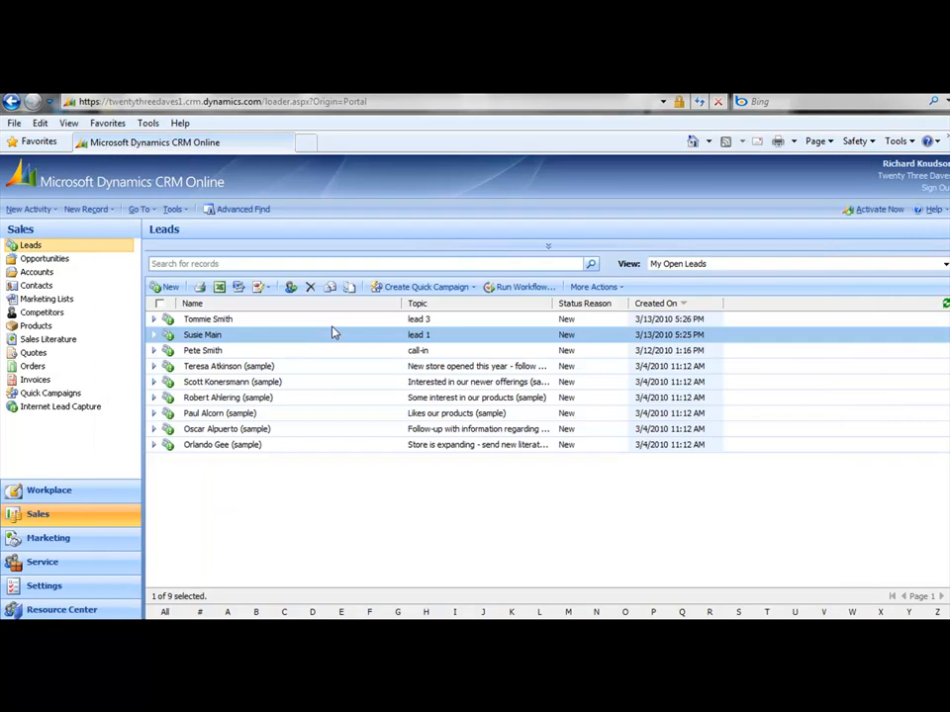
mouse_move(785, 314)
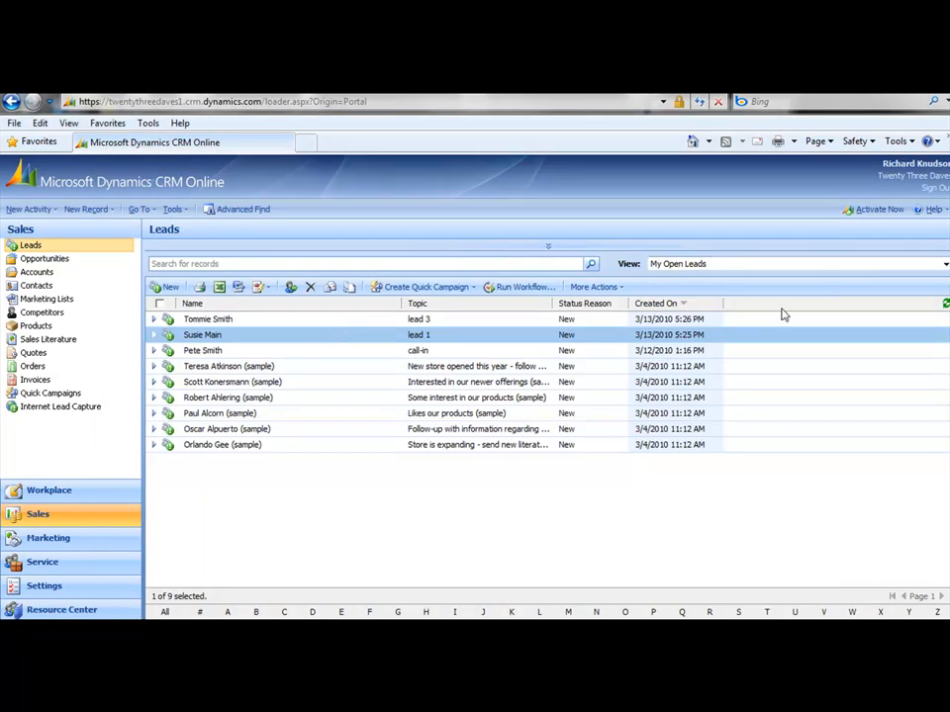
mouse_move(944, 304)
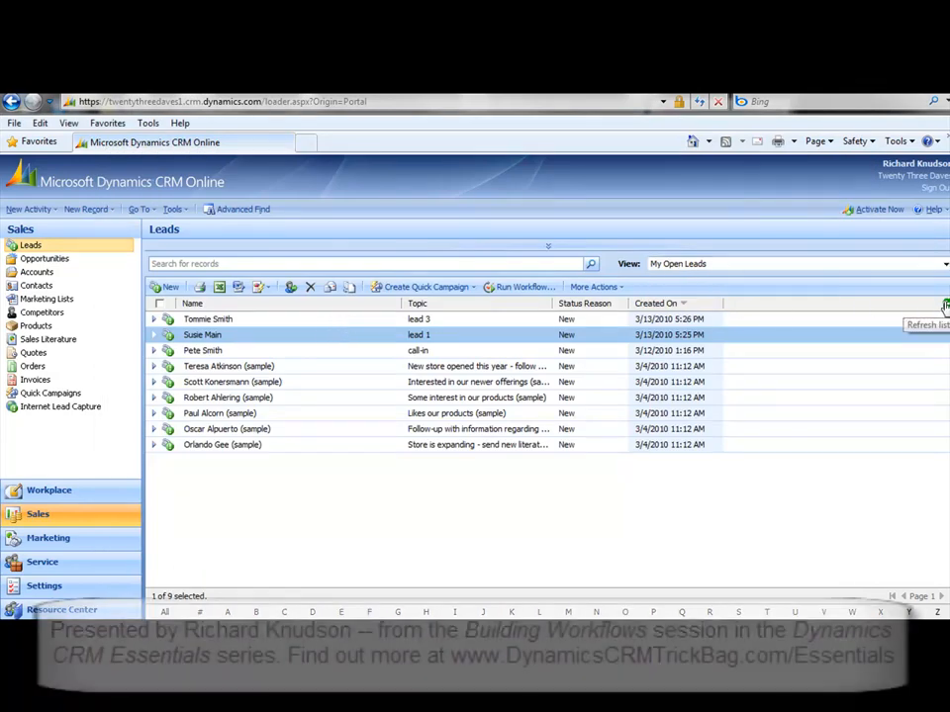
click(945, 304)
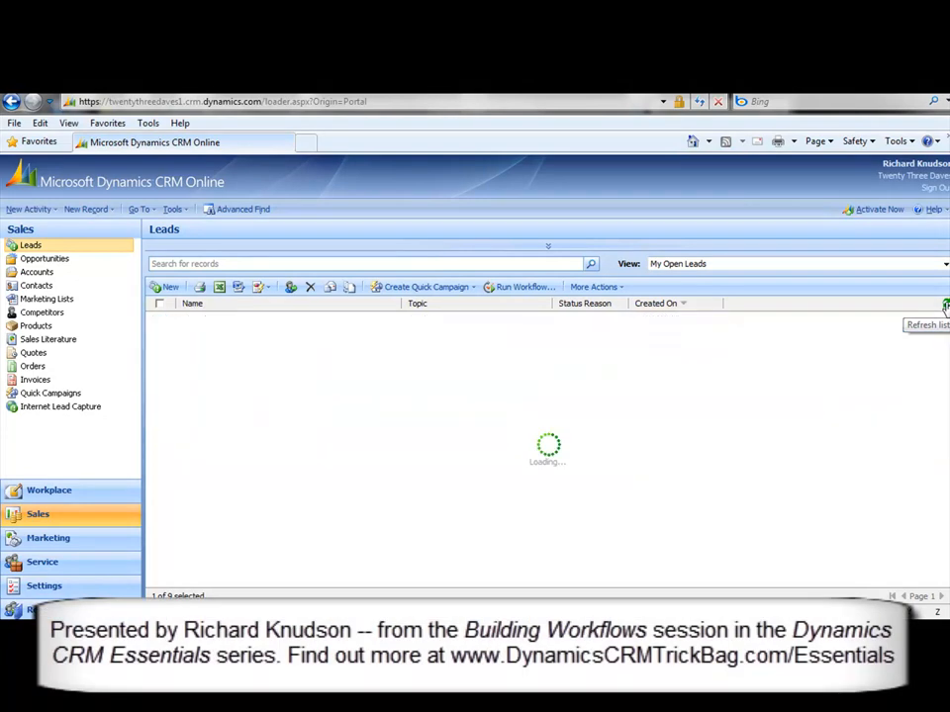
click(944, 304)
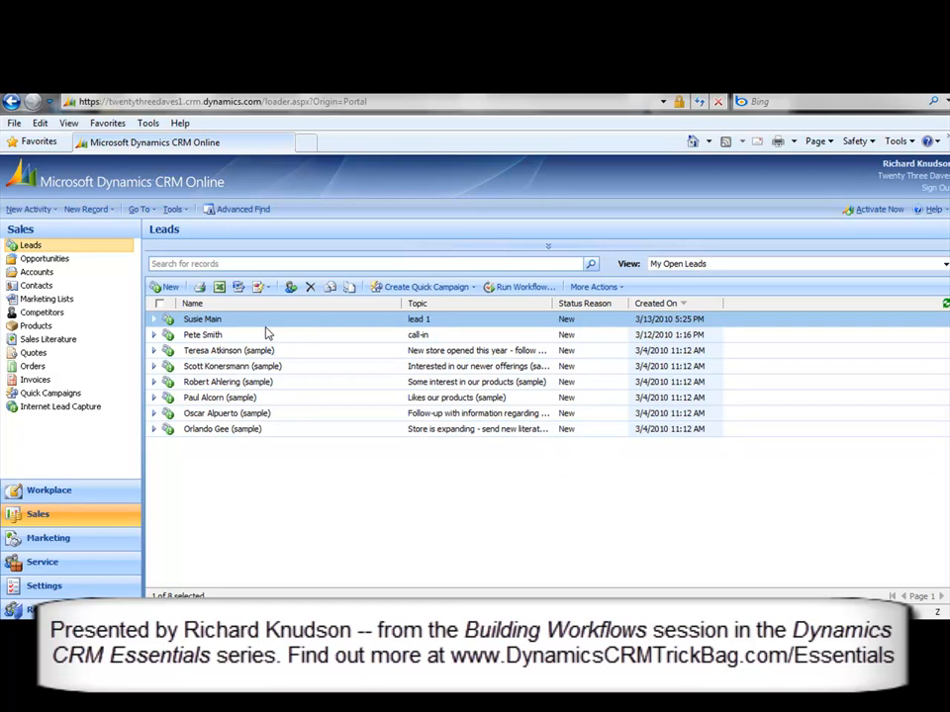
Switch the leads view to Open Leads to see every lead's owner
click(943, 263)
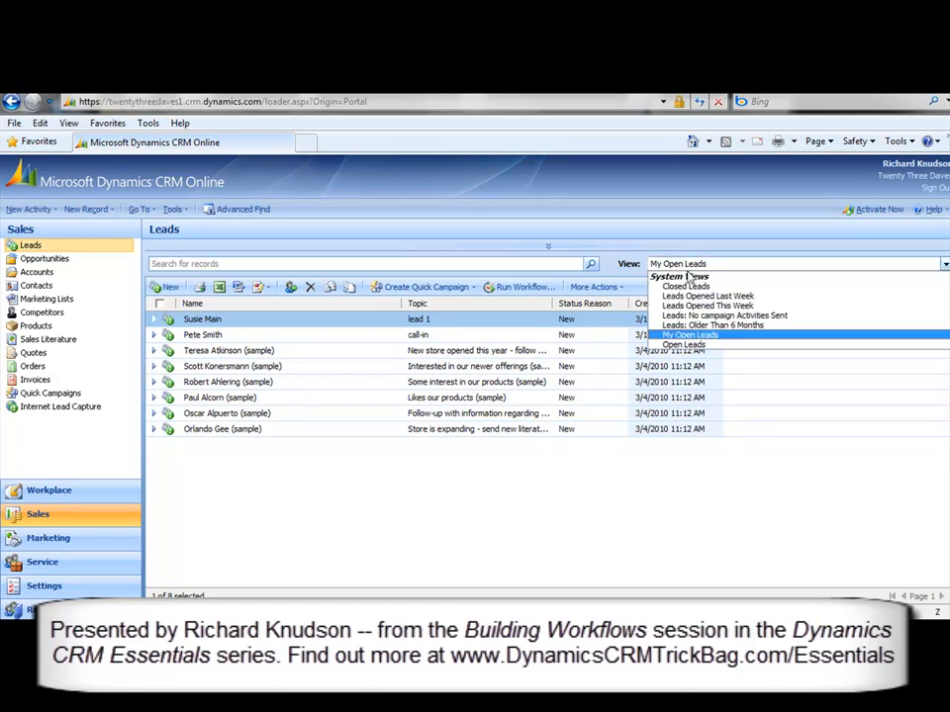
click(685, 344)
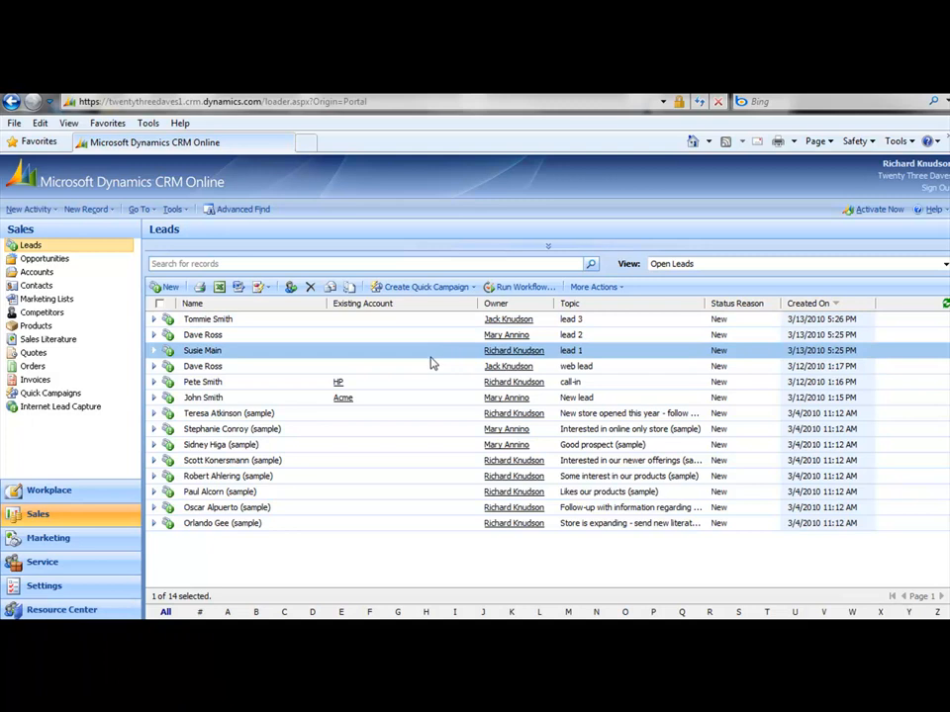
mouse_move(467, 359)
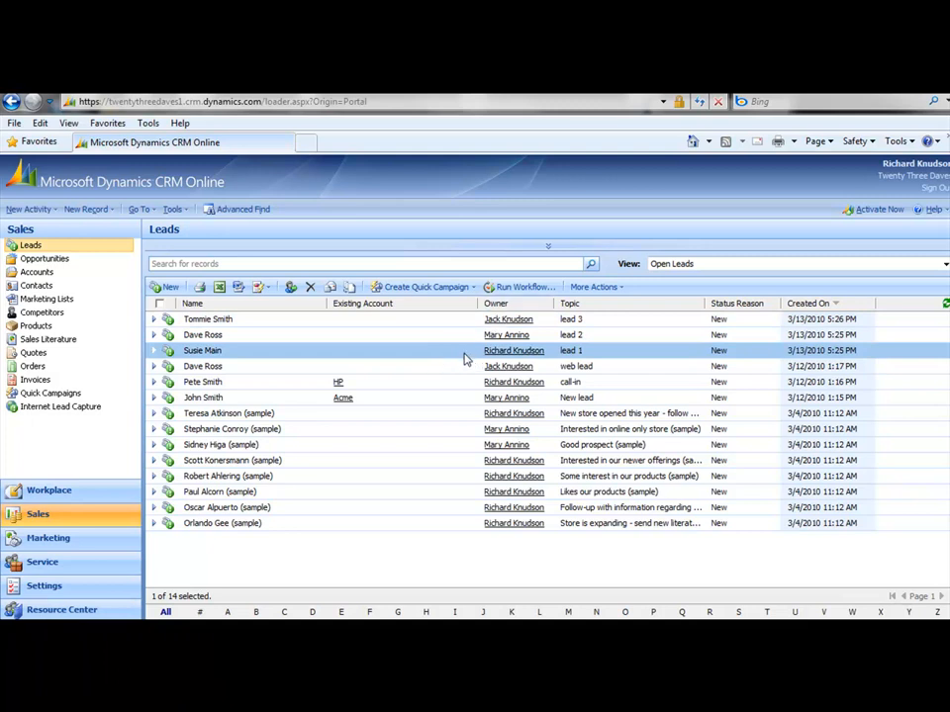
mouse_move(458, 356)
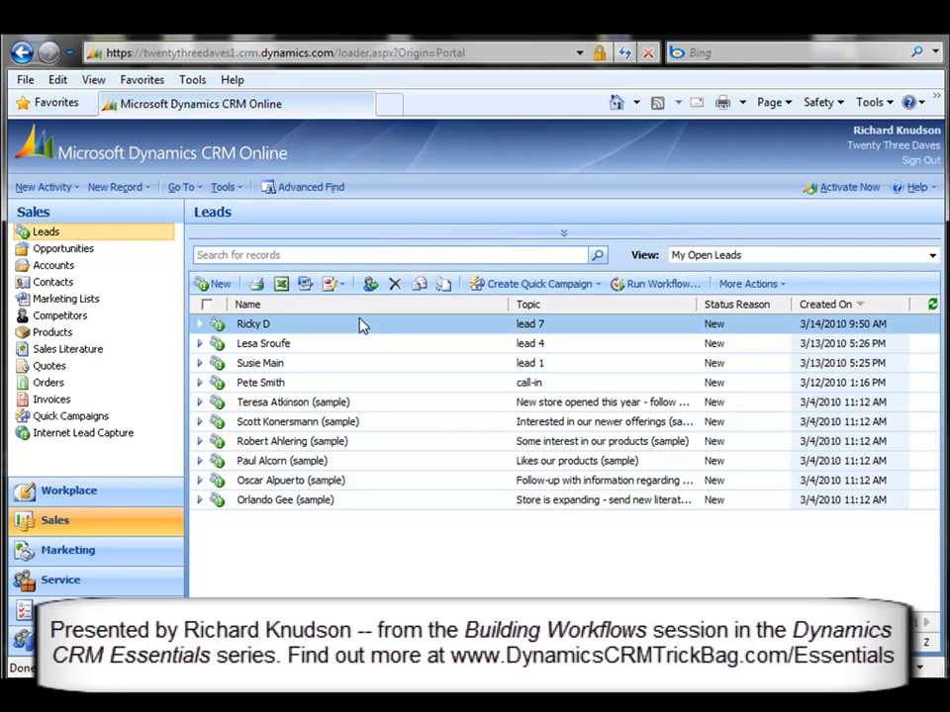
mouse_move(361, 327)
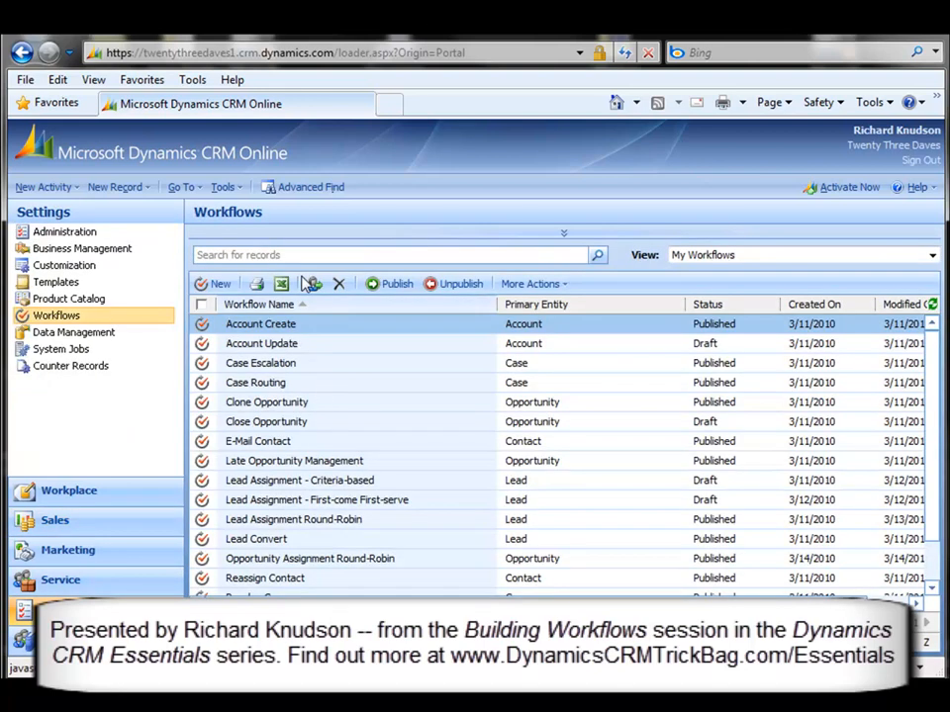
Open Counter Records and select the Opportunity Counter Record
click(71, 365)
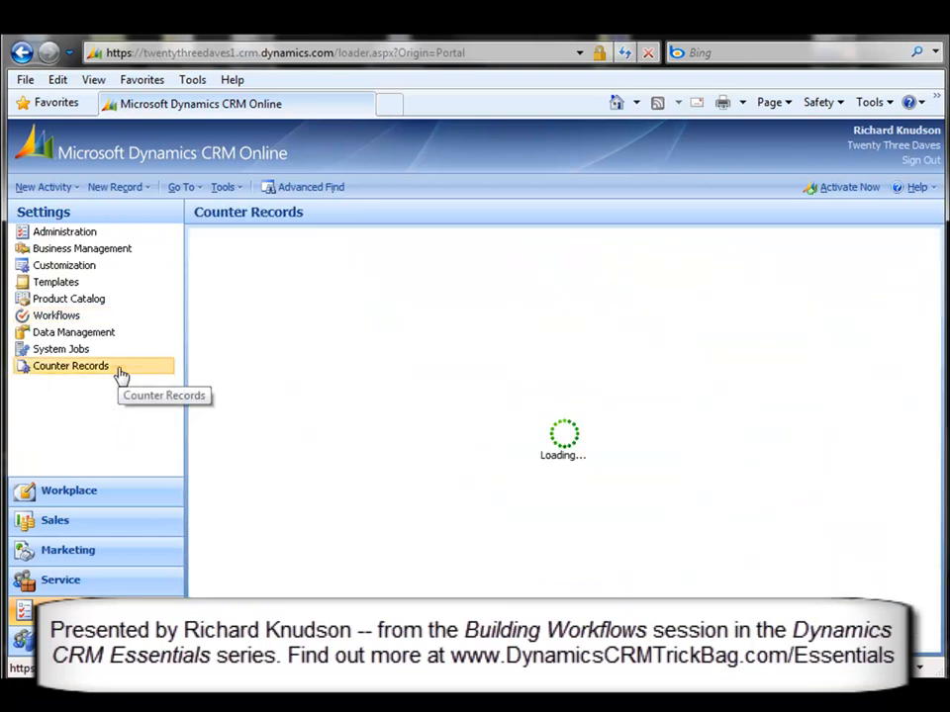
click(70, 365)
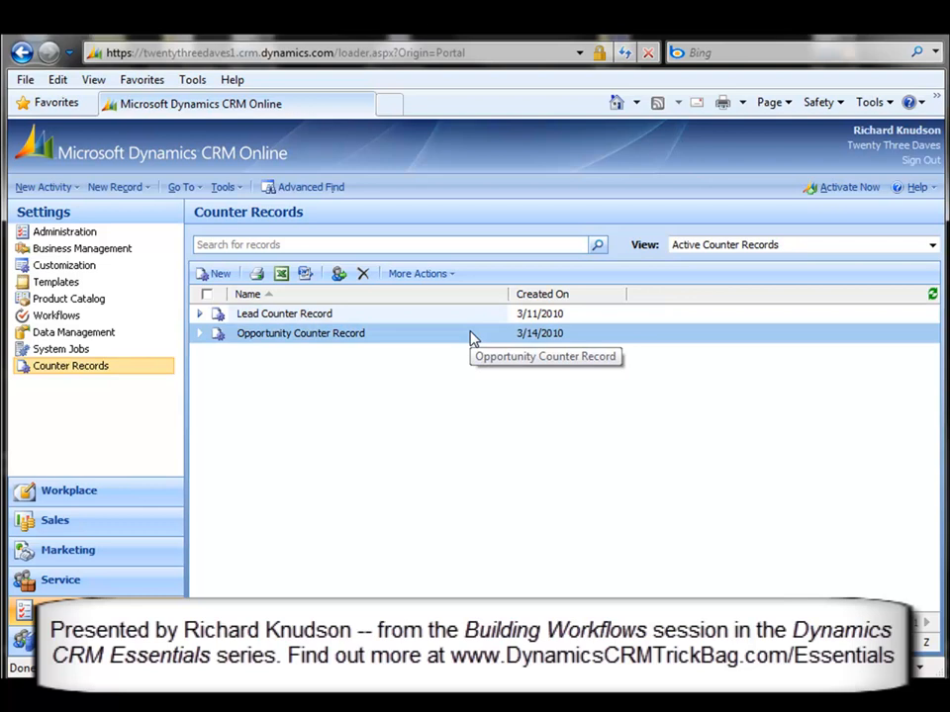
mouse_move(470, 336)
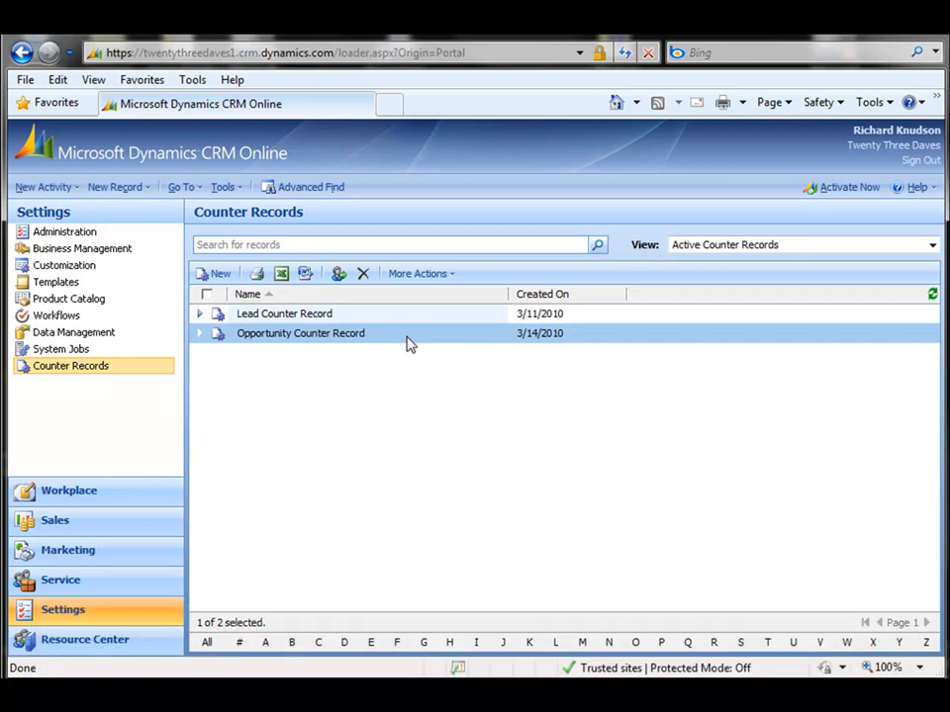
mouse_move(209, 503)
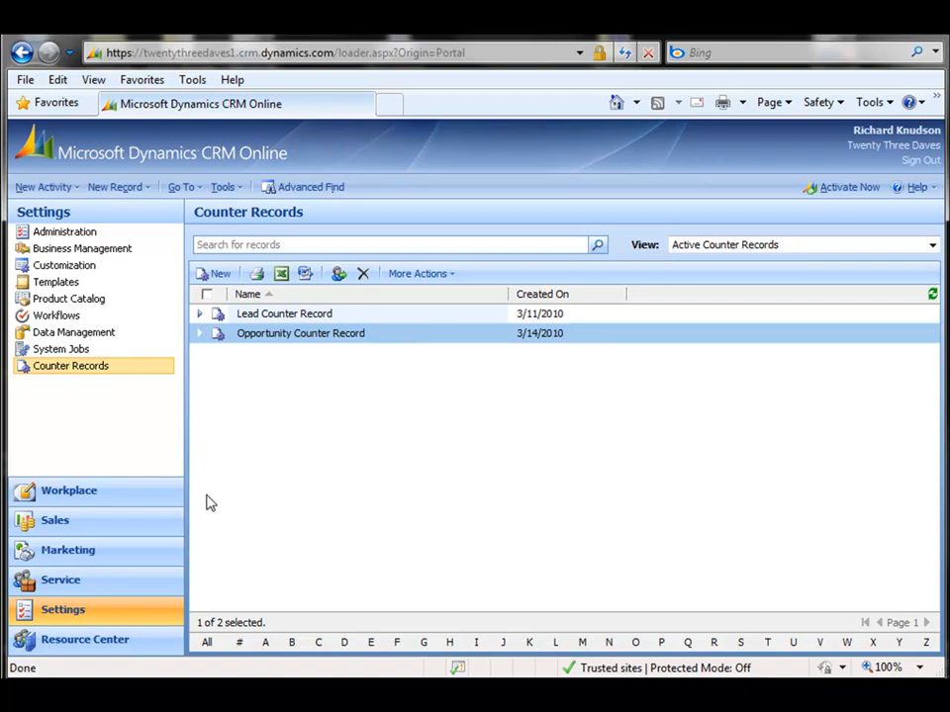
From Workflows, open Opportunity Assignment Round-Robin and view its Update: Opportunity step properties
click(56, 314)
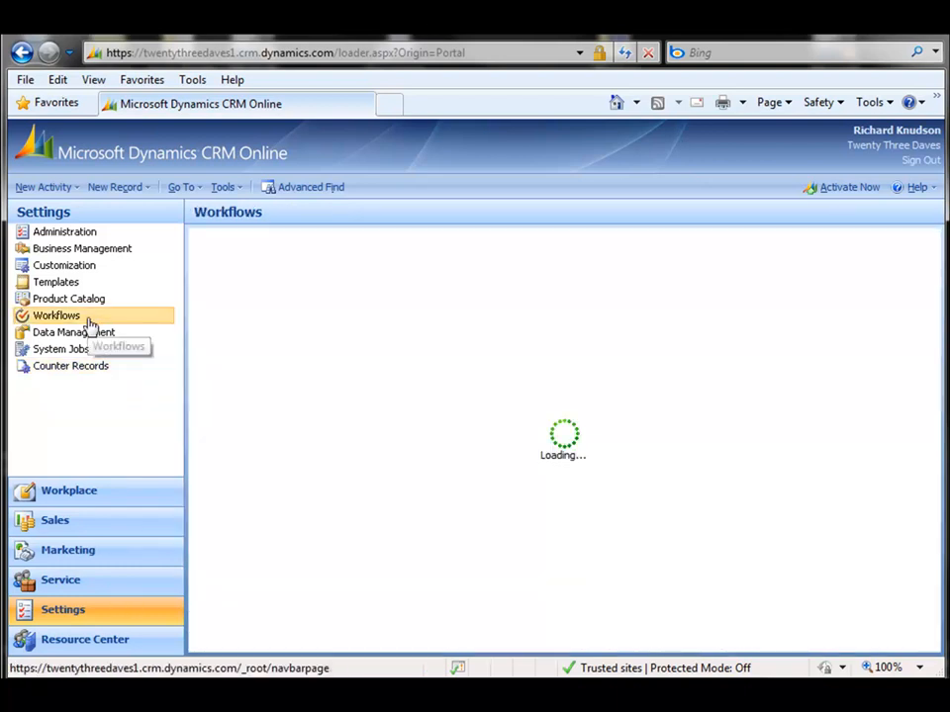
click(55, 315)
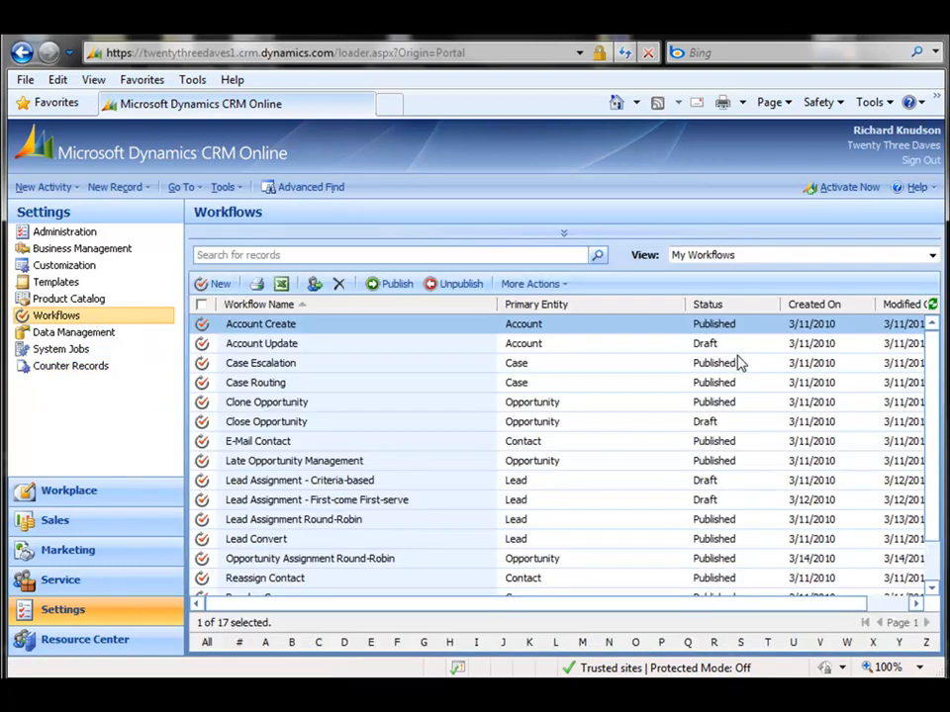
mouse_move(414, 522)
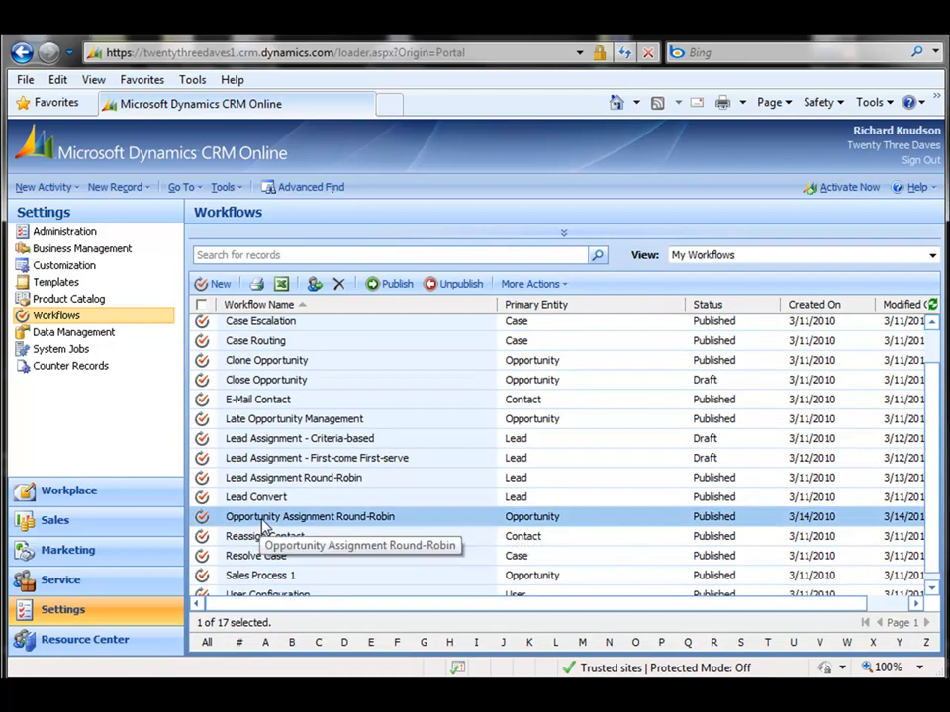
double_click(309, 516)
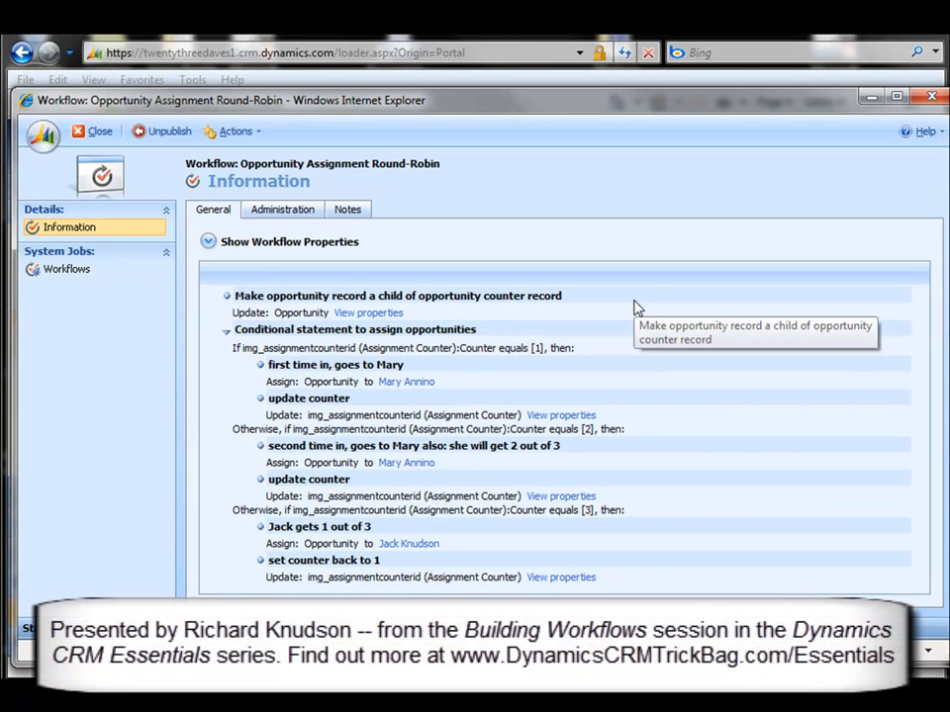
mouse_move(400, 290)
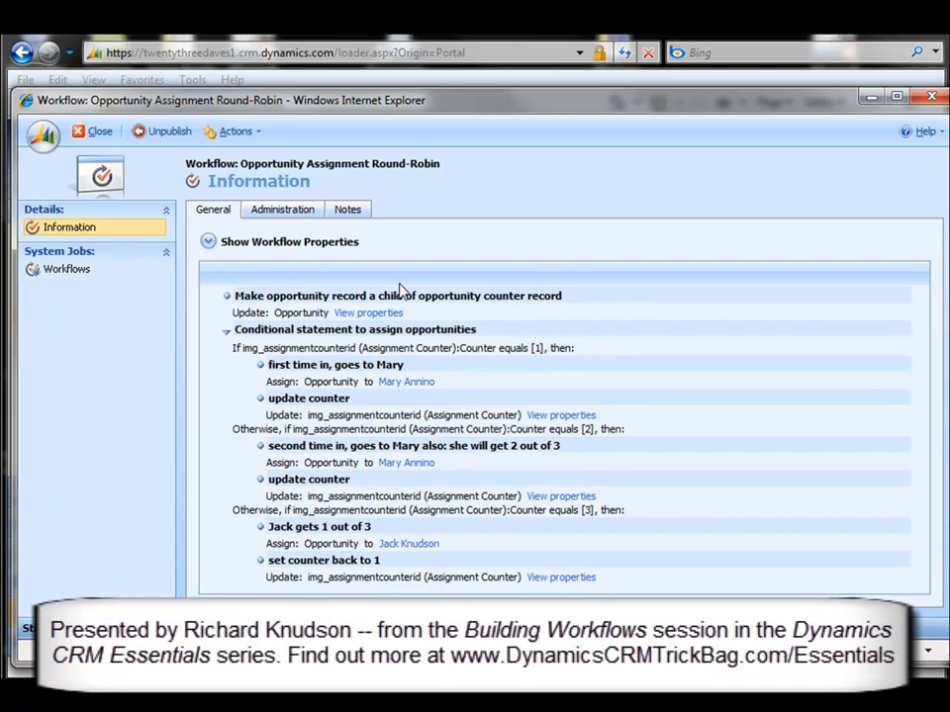
mouse_move(315, 320)
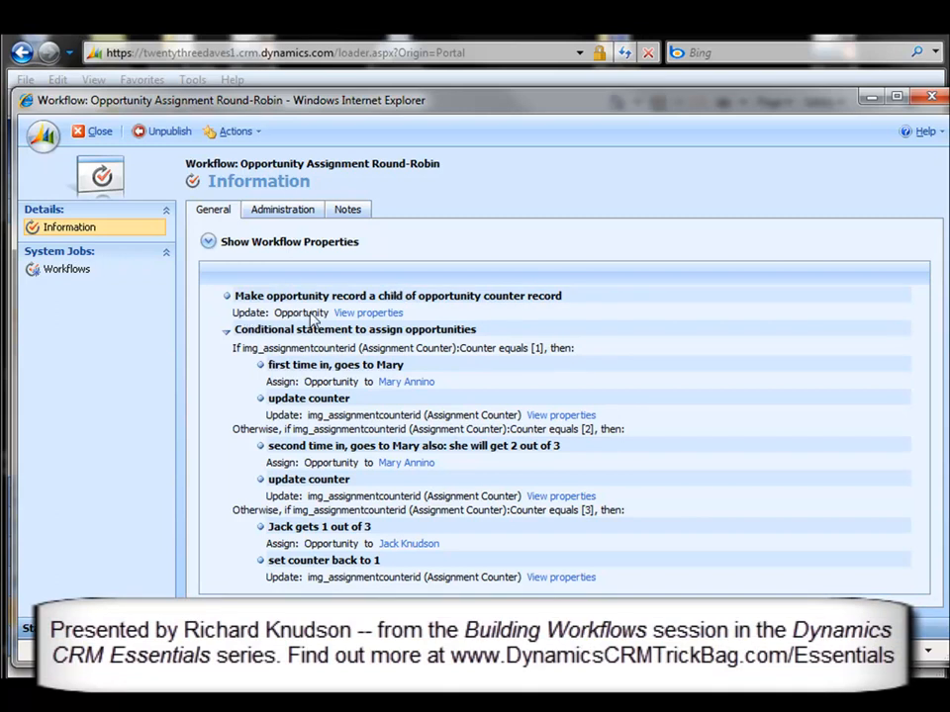
click(368, 312)
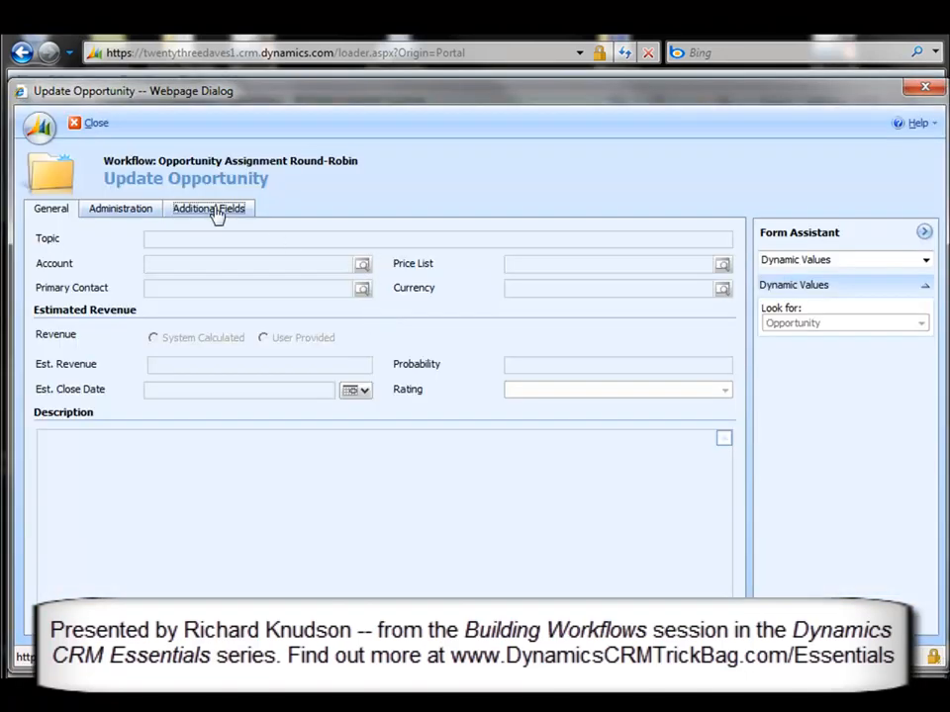
Check Update Opportunity's Additional Fields point to the Opportunity Counter Record, then close it
click(208, 207)
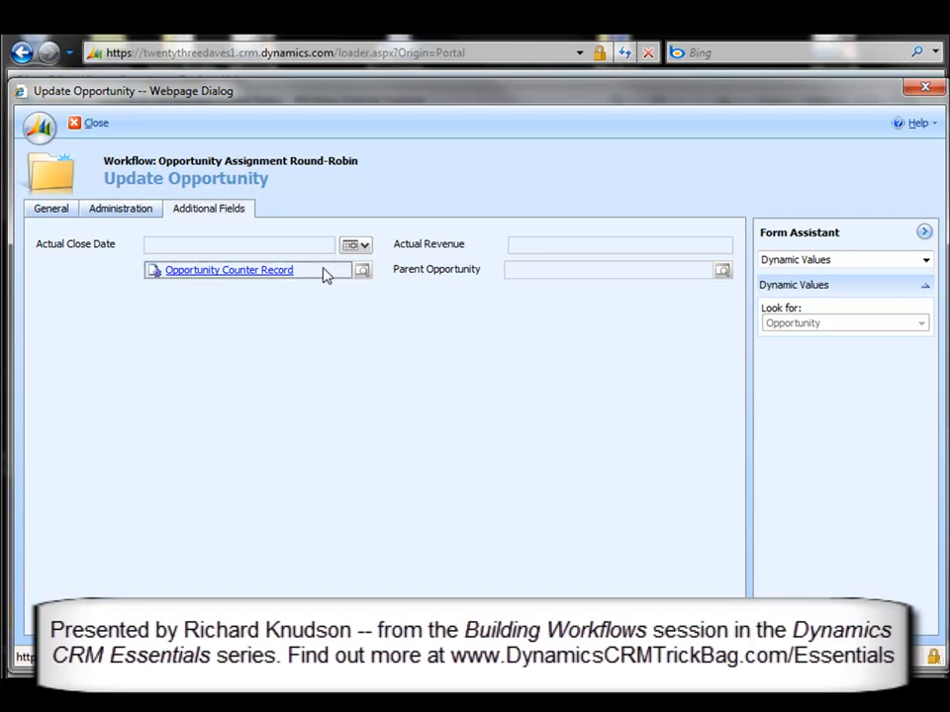
mouse_move(295, 279)
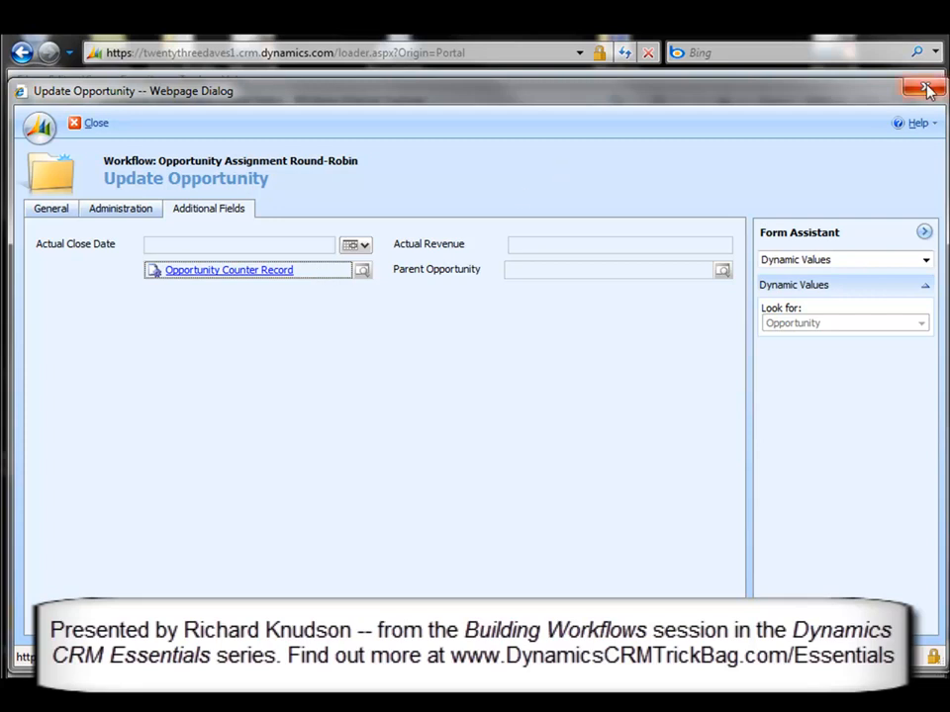
click(925, 90)
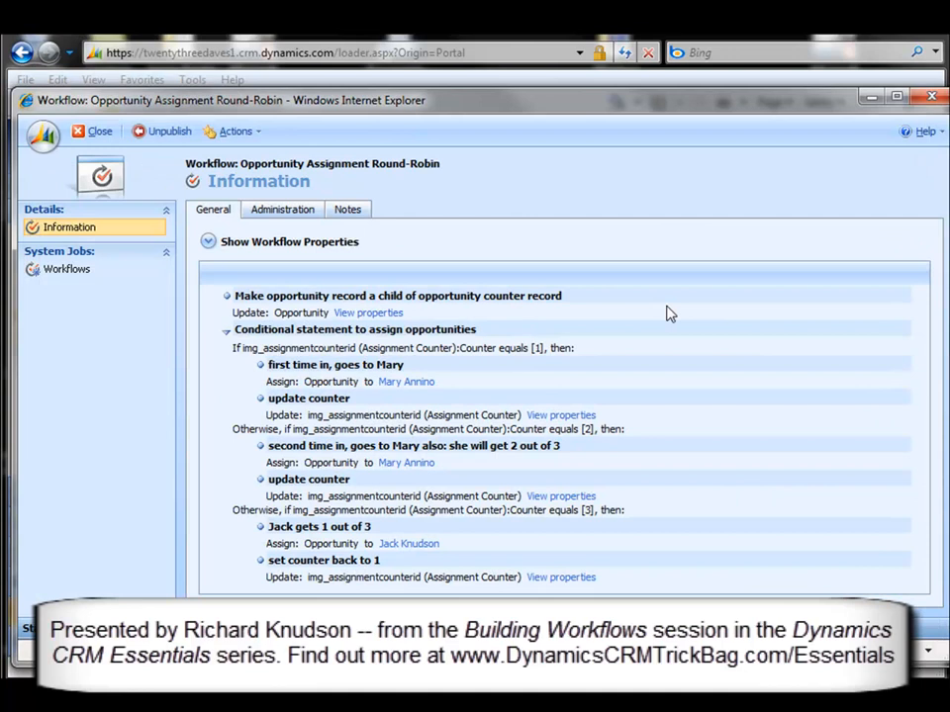
mouse_move(561, 385)
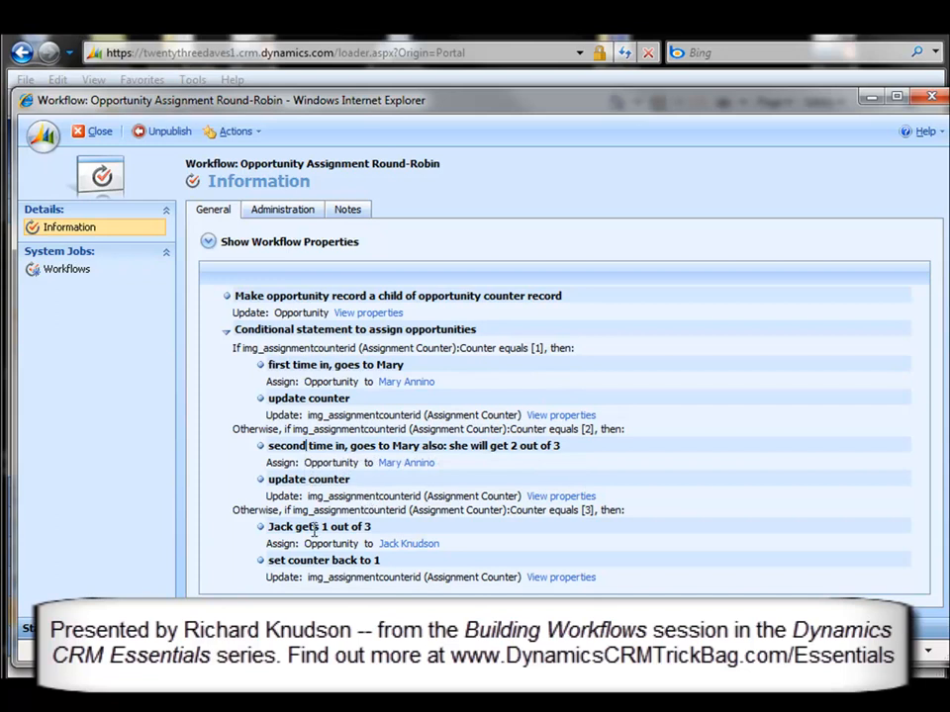
mouse_move(319, 526)
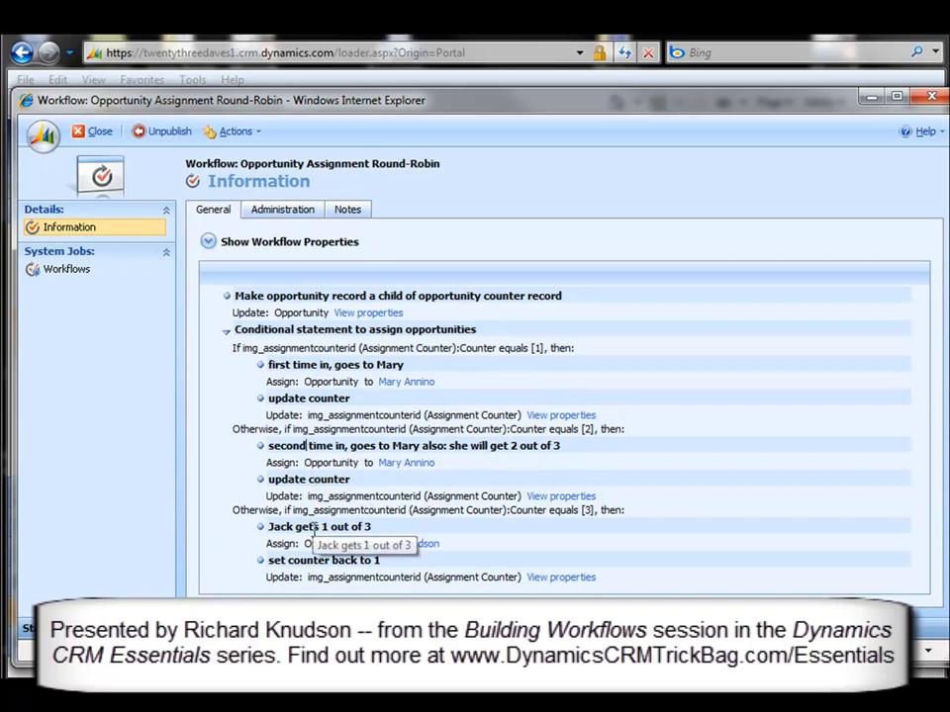